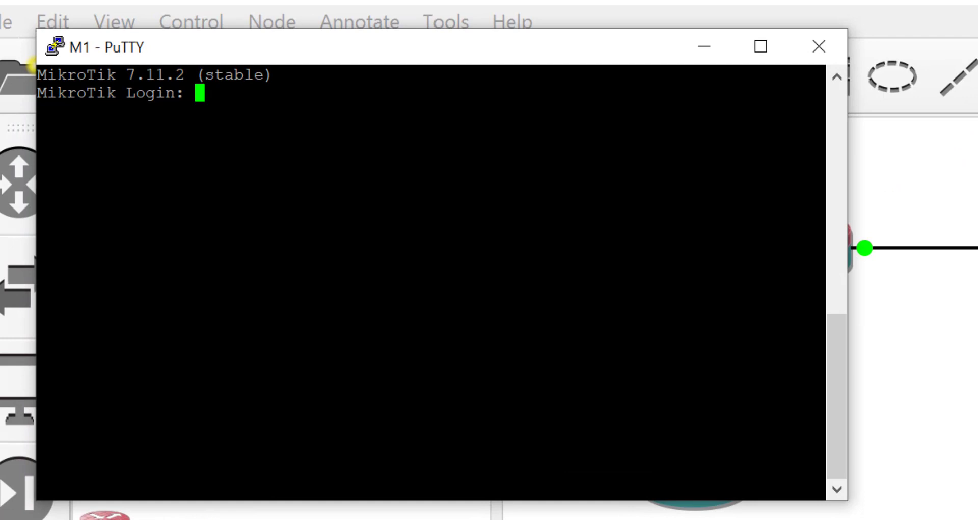
Step: Log in to router M1 as admin and set a new admin password
{"action": "type", "text": "admin"}
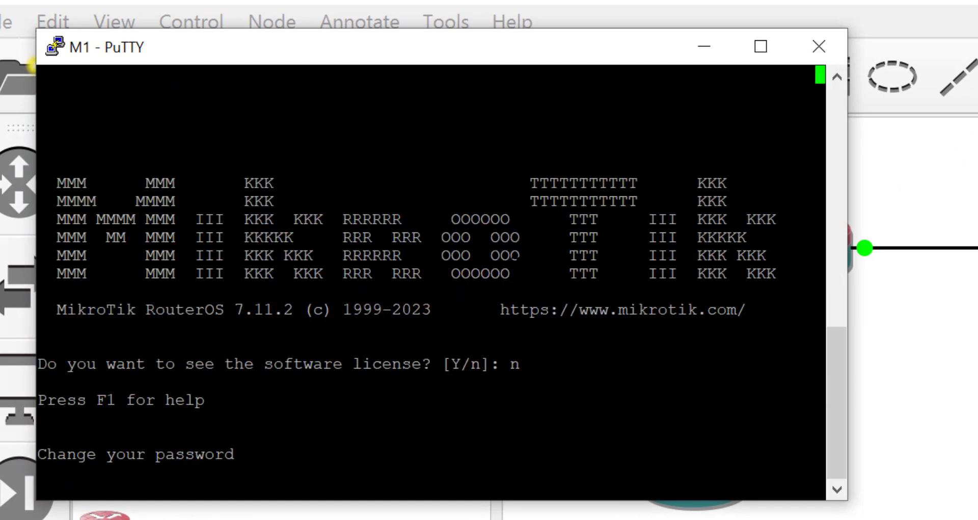
{"action": "type", "text": "****"}
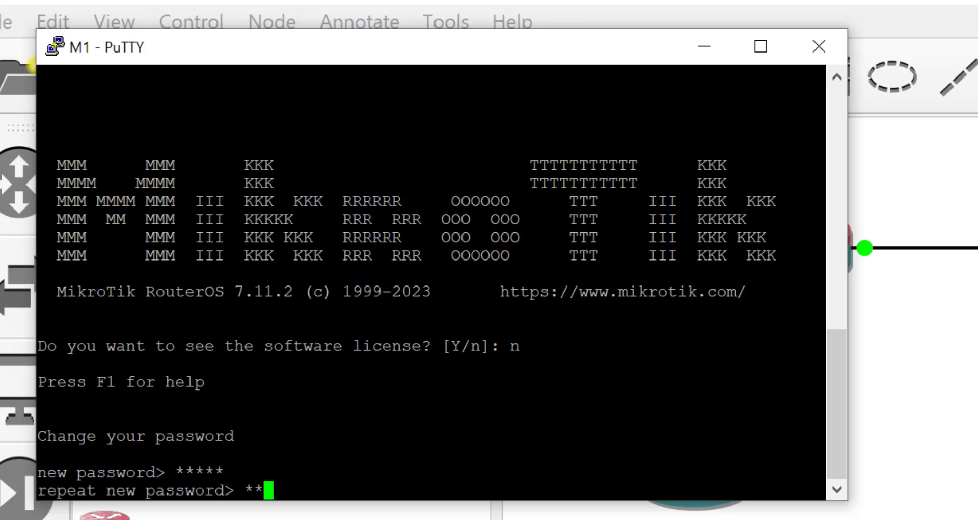
{"action": "key", "text": "Return"}
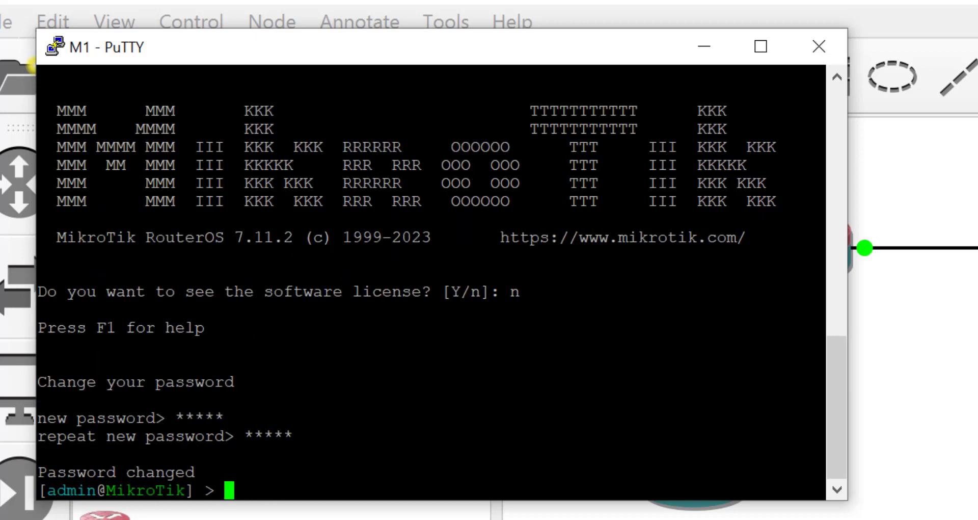
Step: Add IP address 1.1.1.1/30 to interface ether1 on router M1
{"action": "type", "text": "ip add add"}
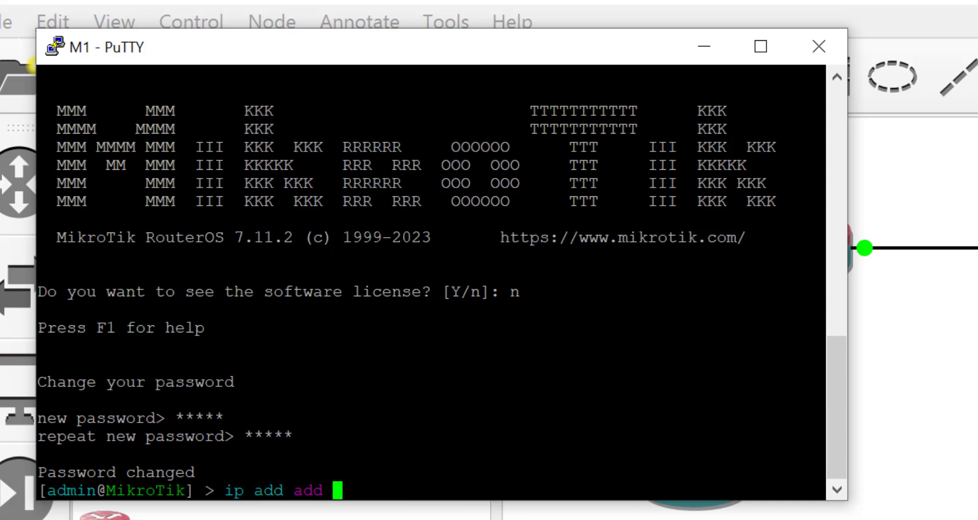
{"action": "type", "text": "address=1"}
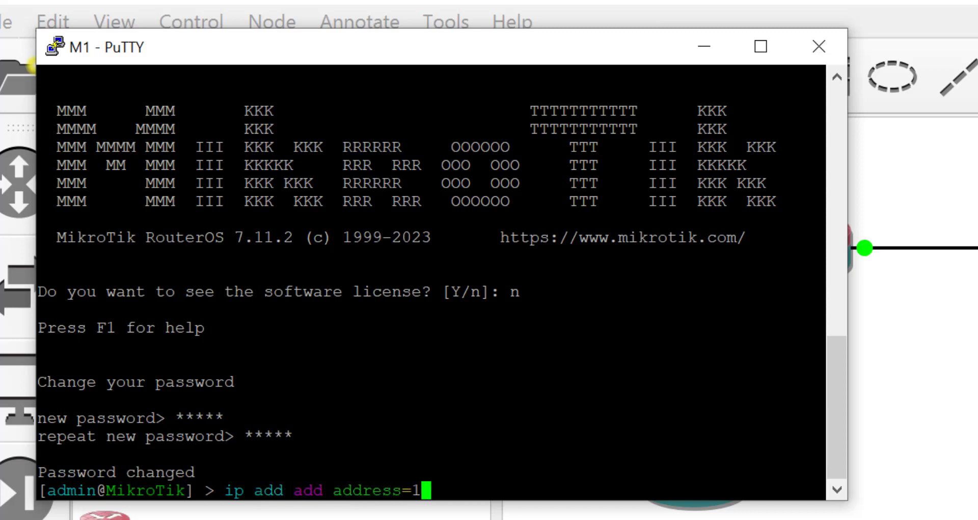
{"action": "type", "text": ".1.1.1/3"}
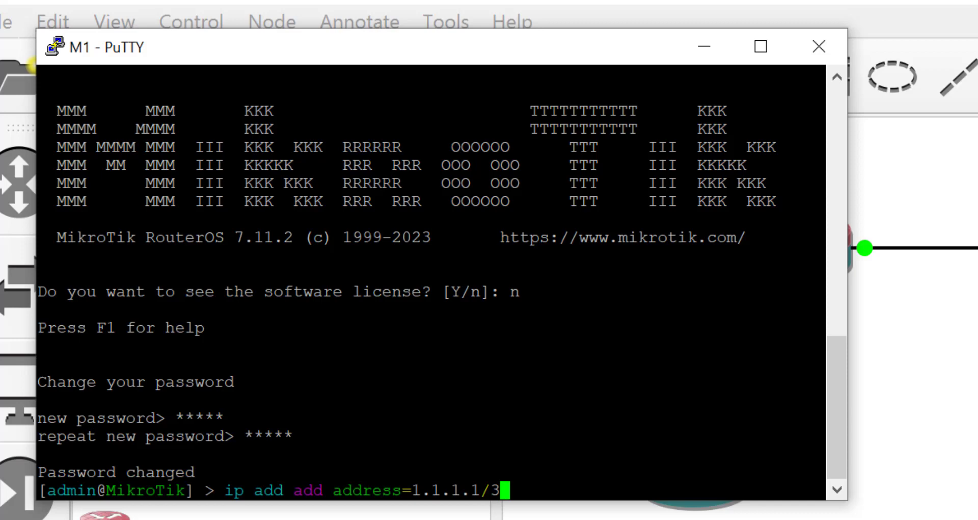
{"action": "type", "text": "0 interface="}
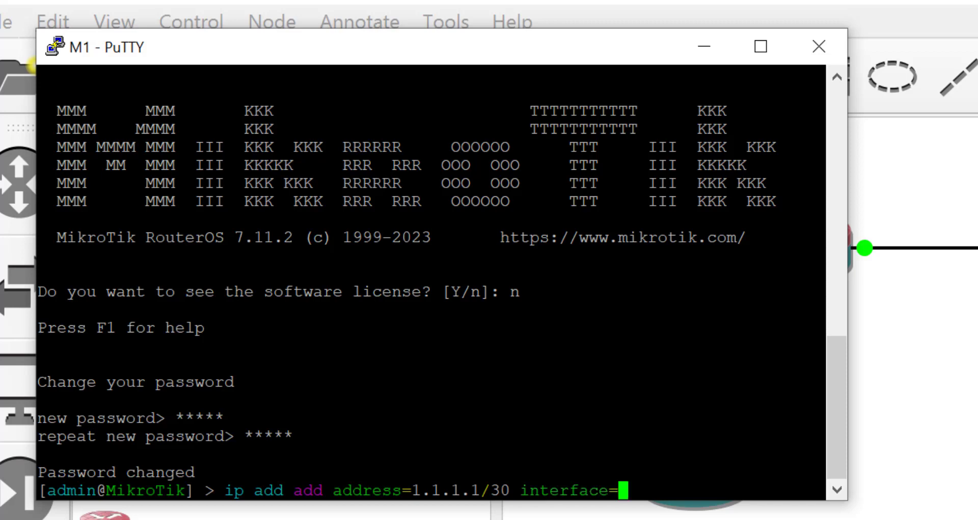
{"action": "type", "text": "ether1"}
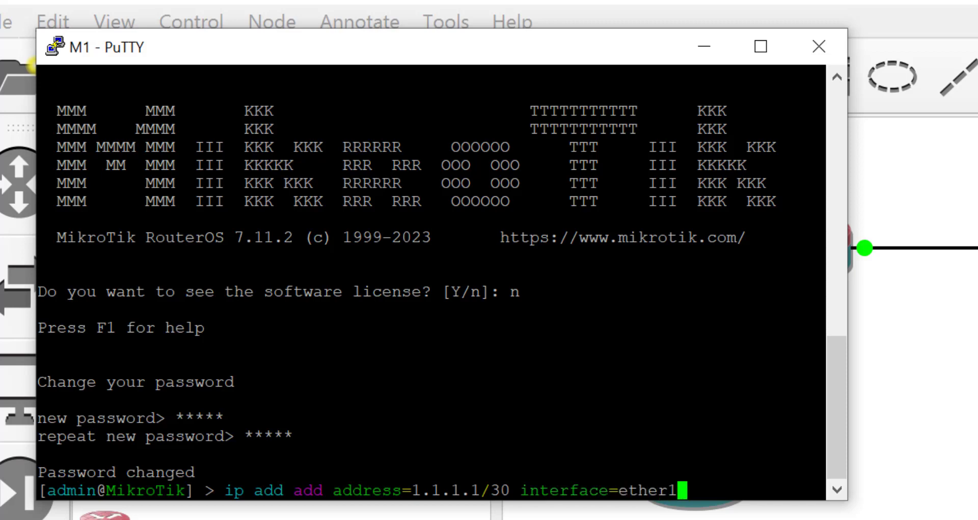
{"action": "type", "text": "ip rou"}
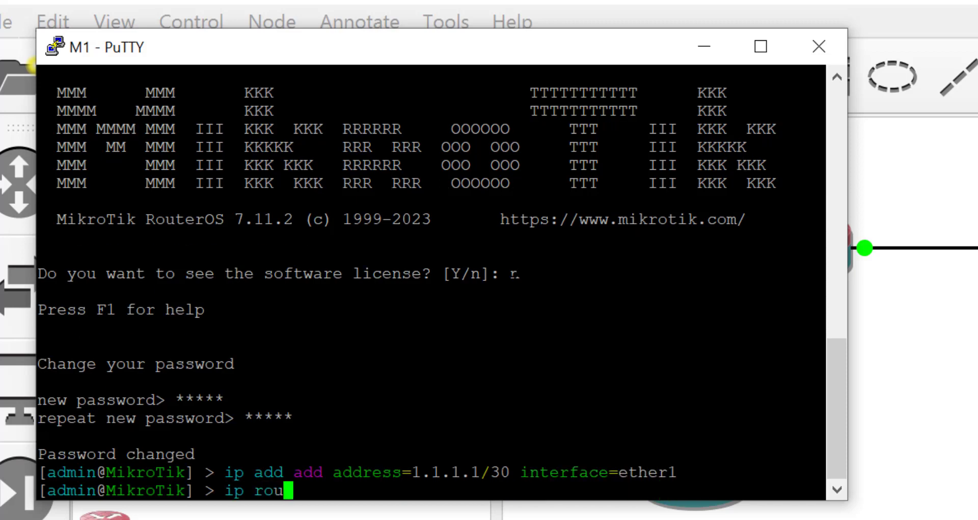
Step: Add a default route 0.0.0.0/0 on M1 via the 1.1.1.x gateway
{"action": "type", "text": "te add d"}
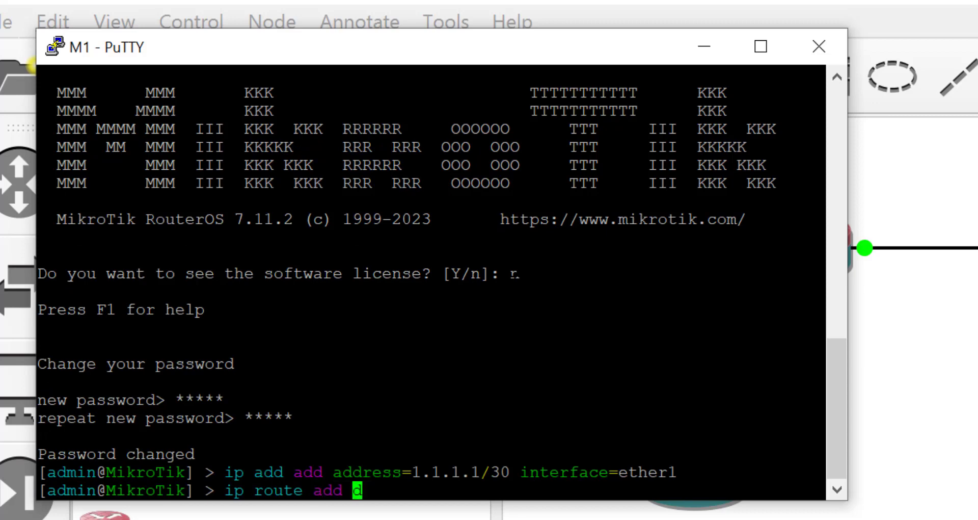
{"action": "type", "text": "st-address=0.0."}
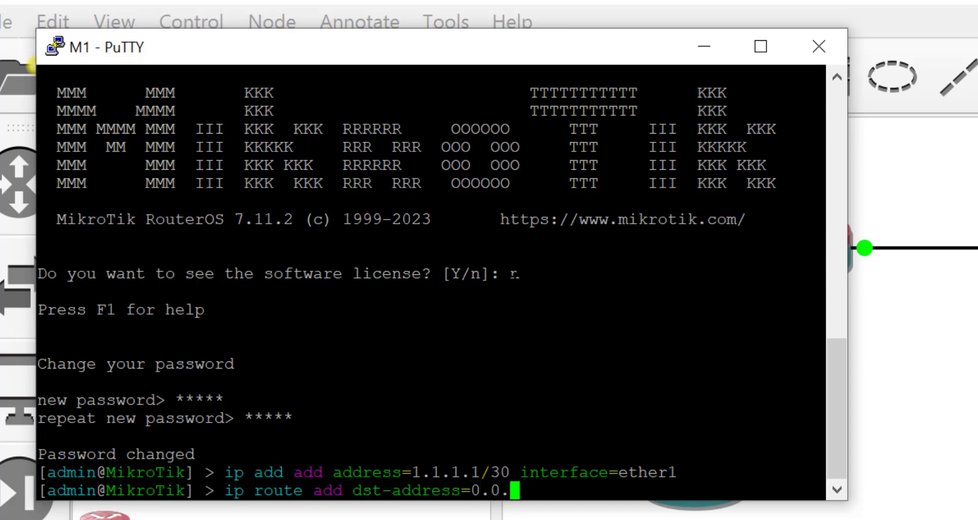
{"action": "type", "text": "0.0/0"}
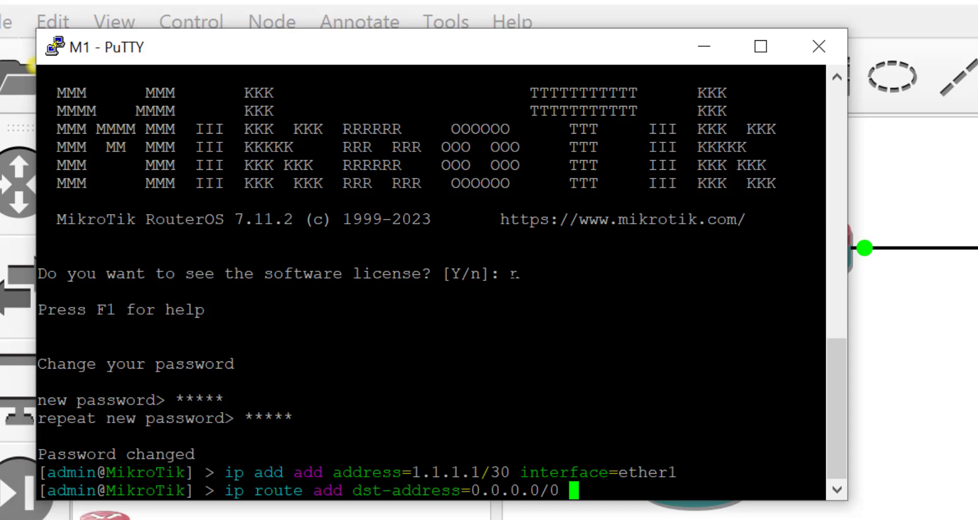
{"action": "type", "text": "gateway="}
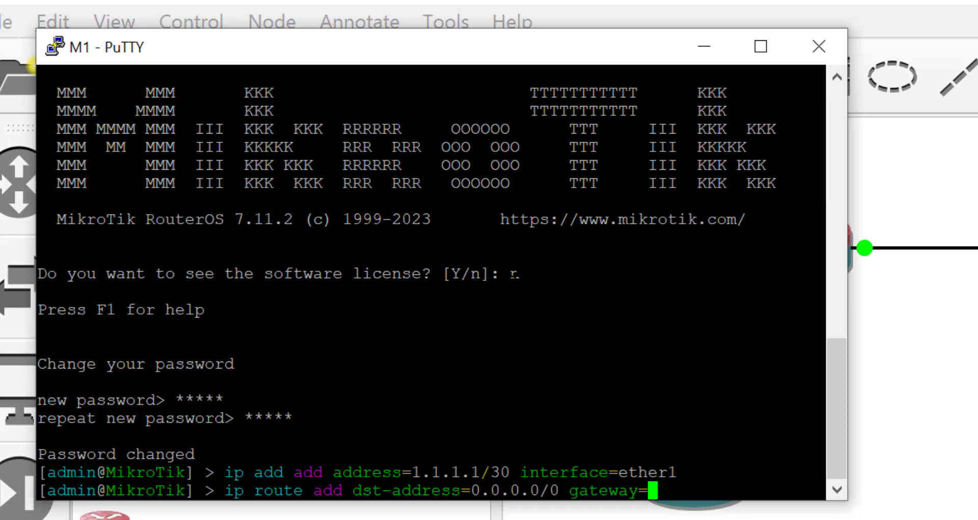
{"action": "type", "text": "1.1.1."}
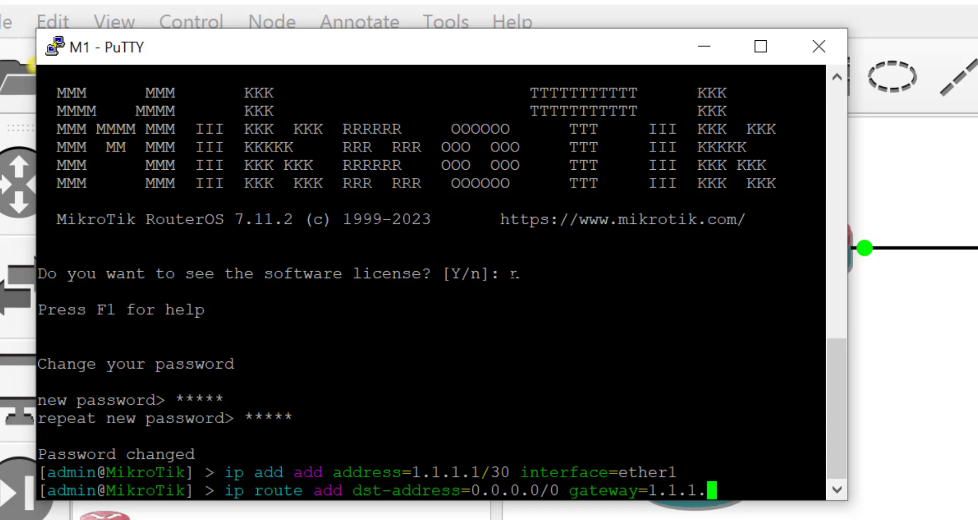
{"action": "key", "text": "Return"}
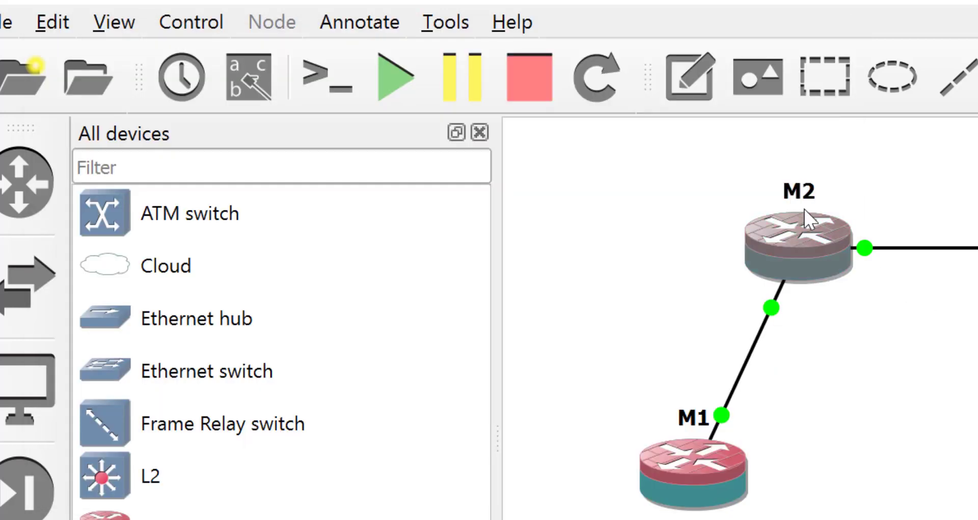
Step: Open router M2's console from the topology and set its new admin password
{"action": "double_click", "coordinate": [798, 243]}
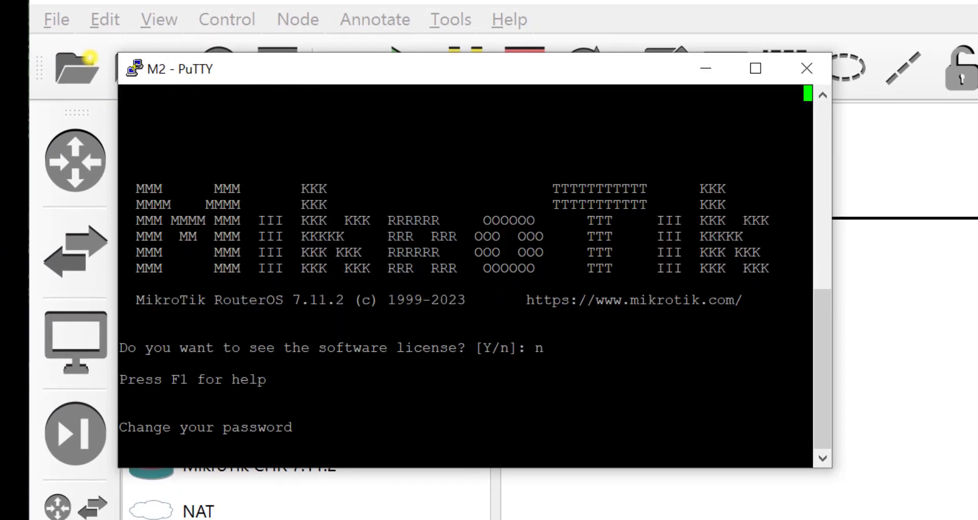
{"action": "type", "text": "*****"}
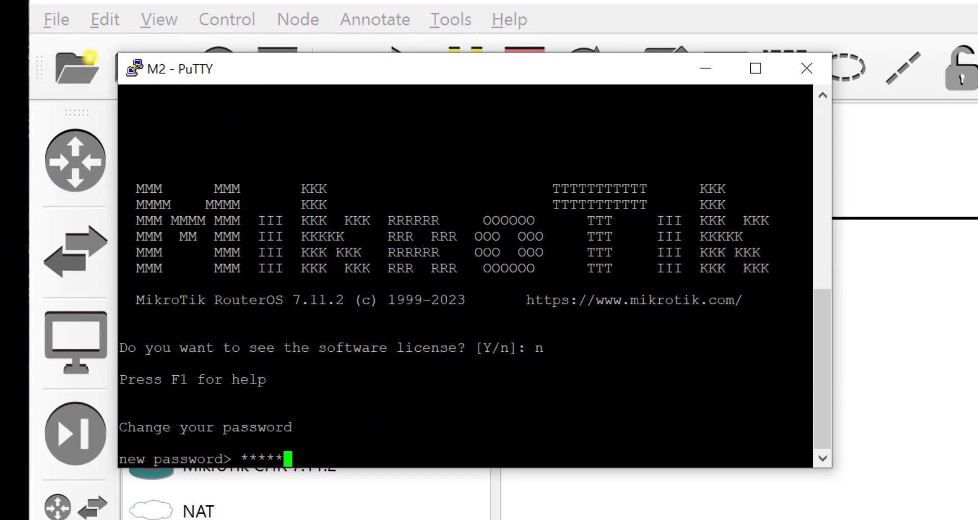
{"action": "key", "text": "Return"}
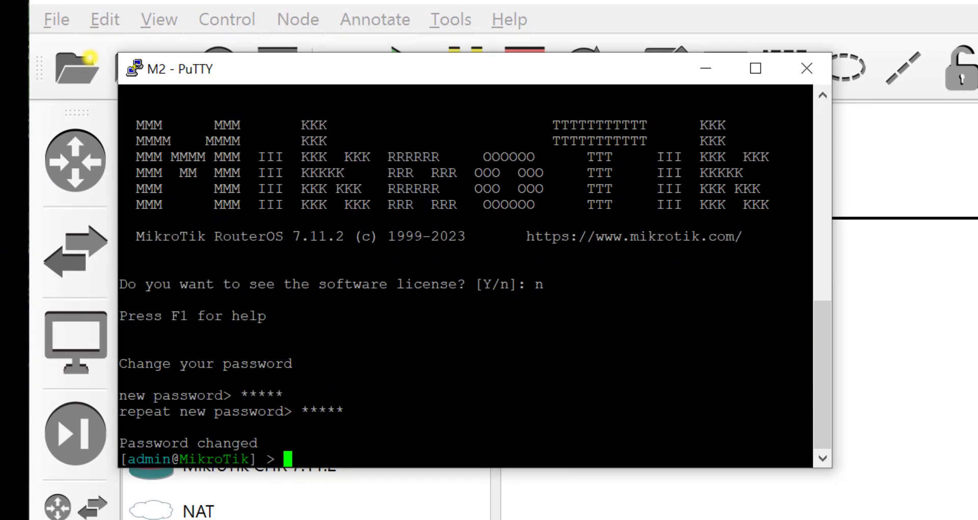
Step: On M2, add 1.1.1.2/30 to ether2 and 2.2.2.1/30 to ether1
{"action": "type", "text": "ip add add"}
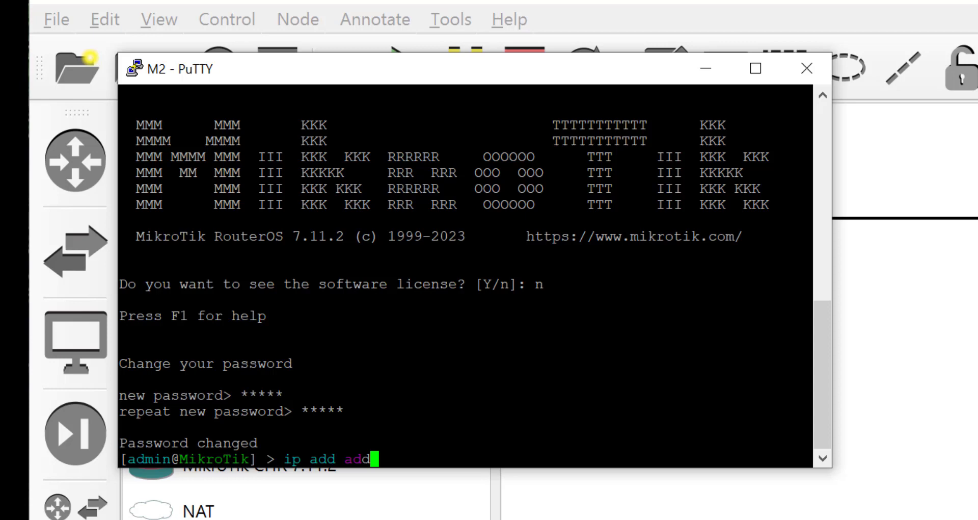
{"action": "type", "text": "dst"}
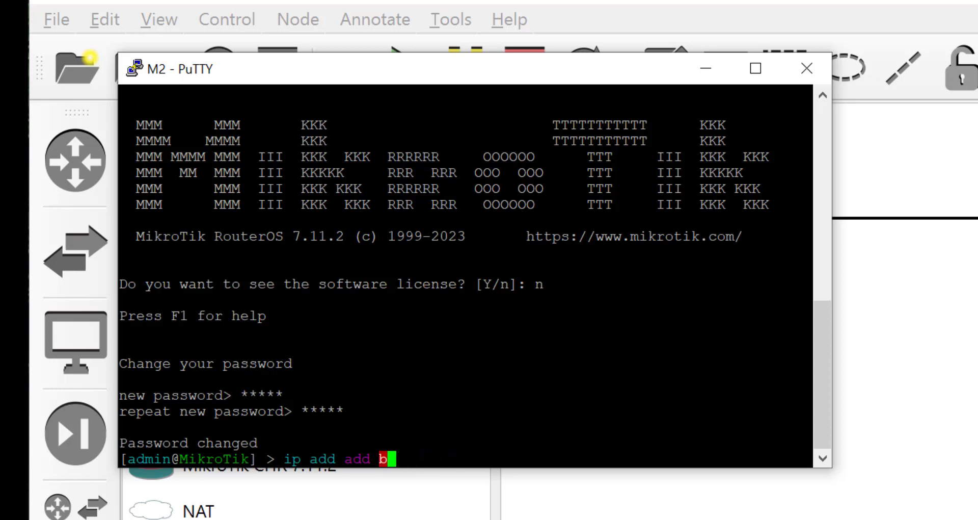
{"action": "type", "text": "ddress="}
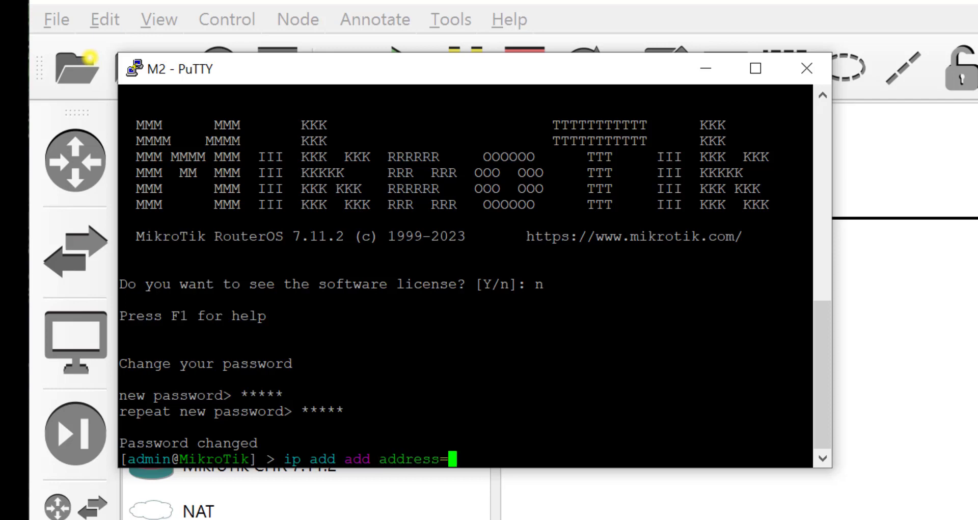
{"action": "type", "text": "1.1.1.2"}
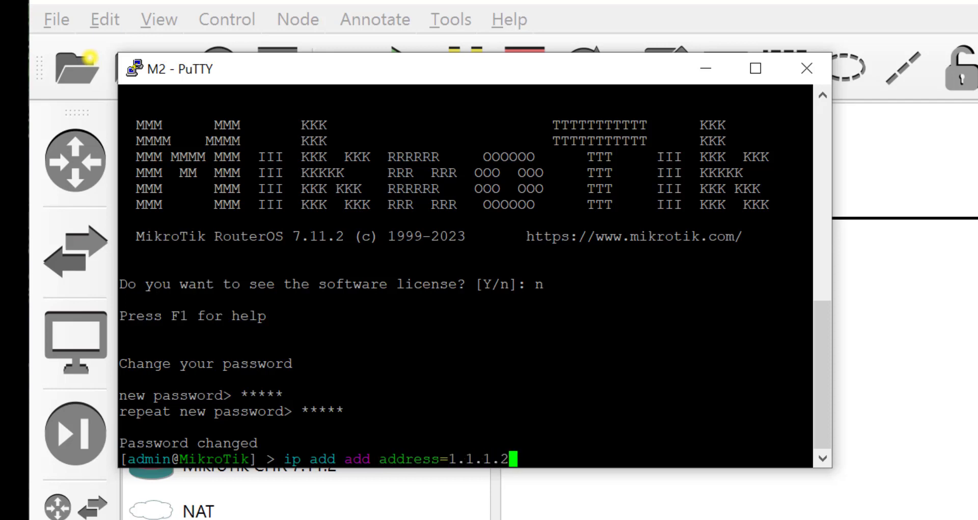
{"action": "type", "text": "/30 in"}
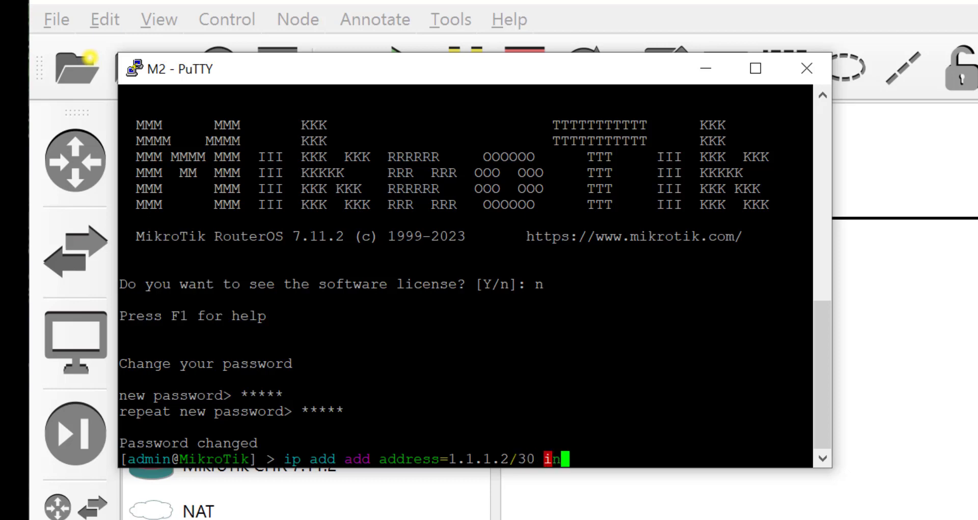
{"action": "type", "text": "t"}
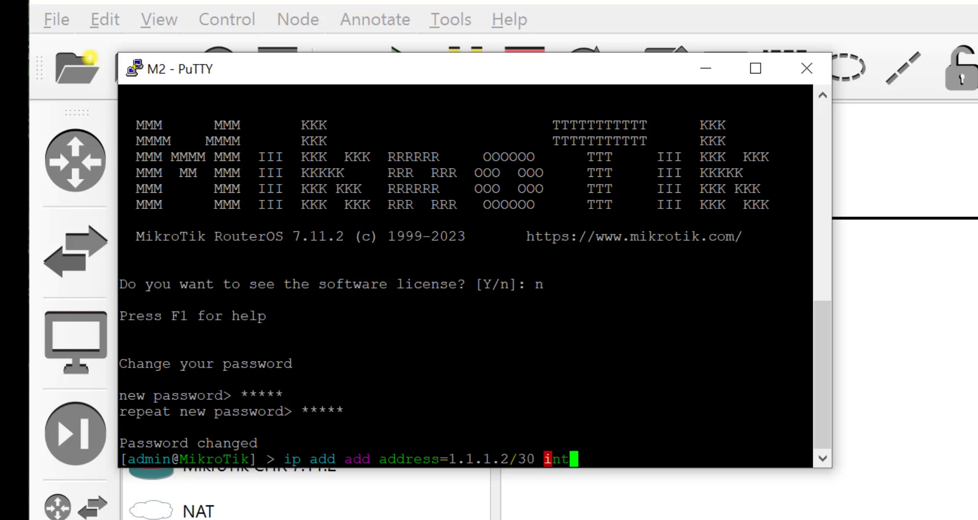
{"action": "type", "text": "erface=ether2"}
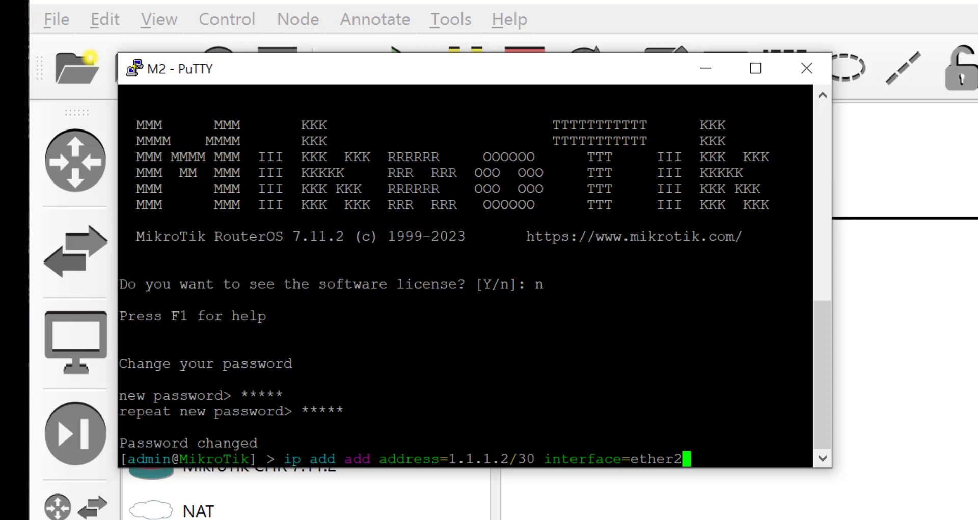
{"action": "key", "text": "Return"}
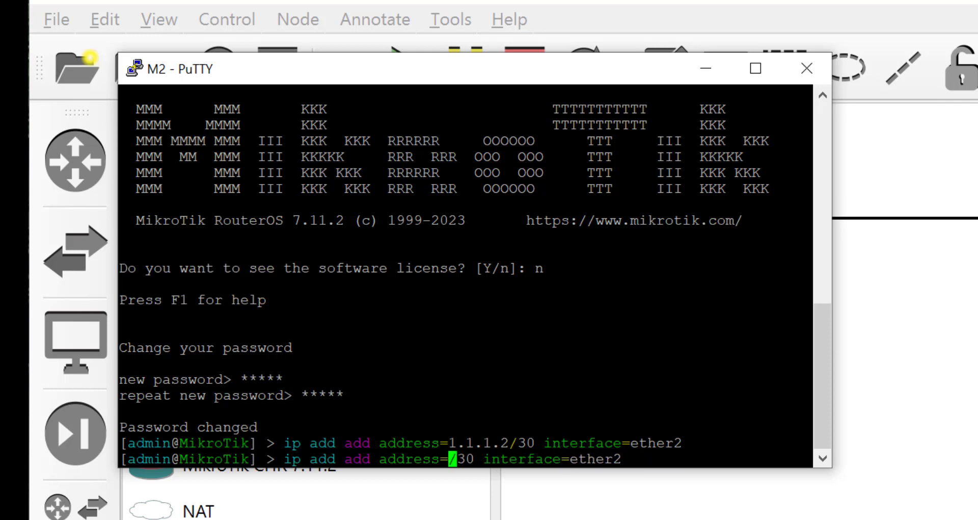
{"action": "type", "text": "2.2.2.1"}
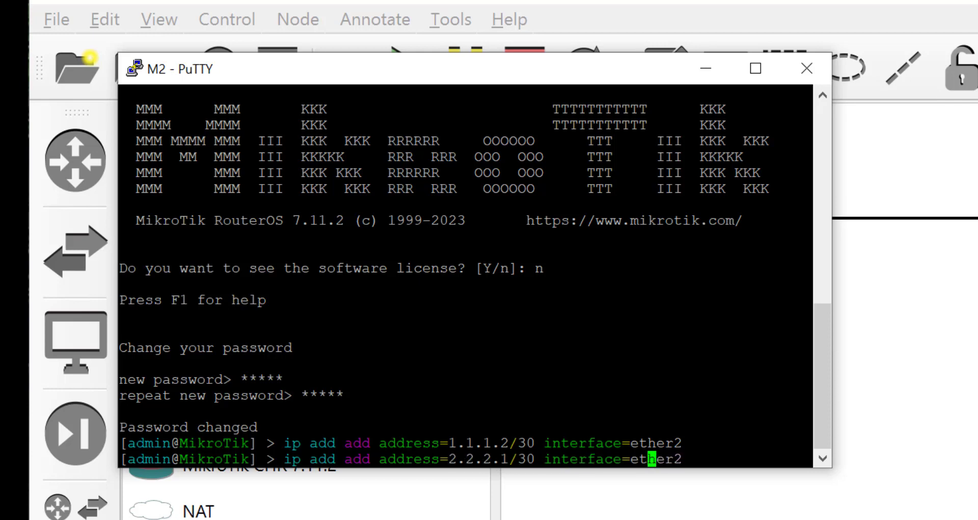
{"action": "key", "text": "Return"}
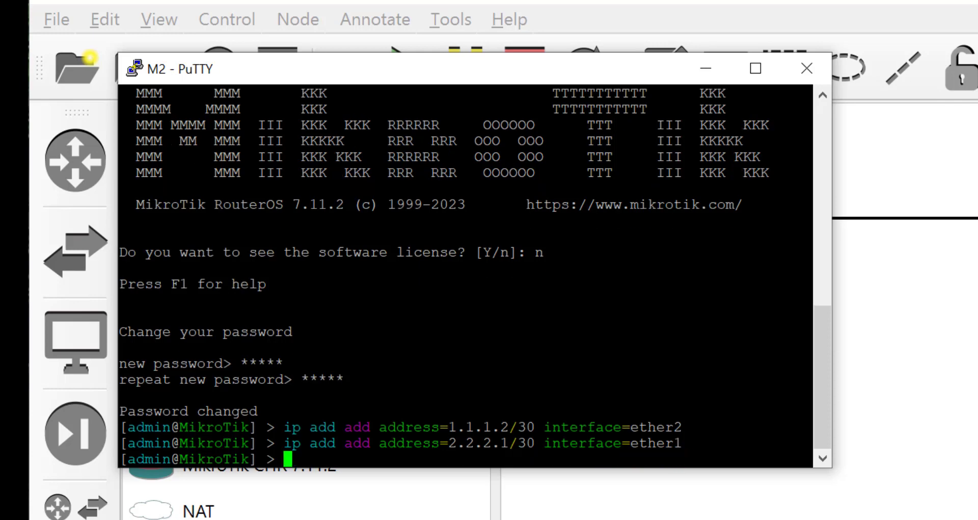
Step: Add a static route on M2 to 3.3.3.0/30 via gateway 2.2.2.2
{"action": "type", "text": "ip rout"}
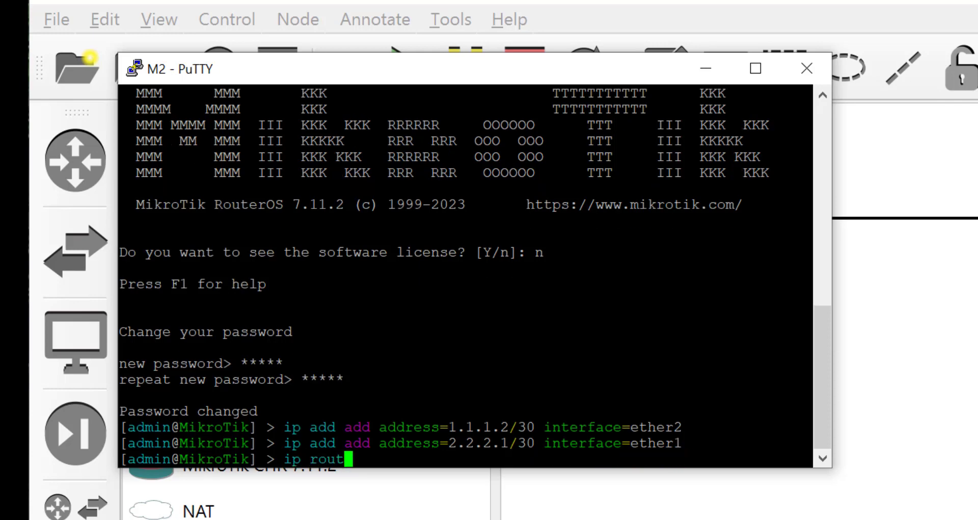
{"action": "type", "text": "e"}
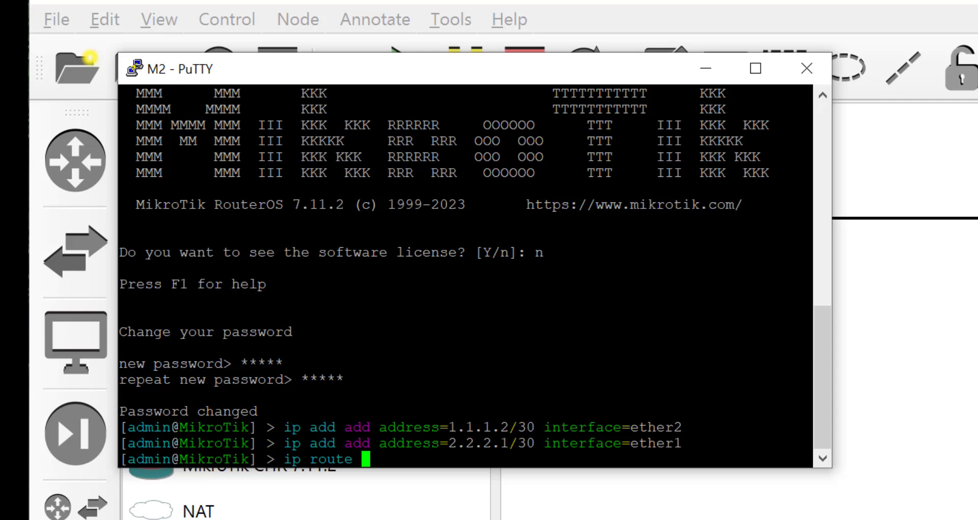
{"action": "type", "text": "add dst-address="}
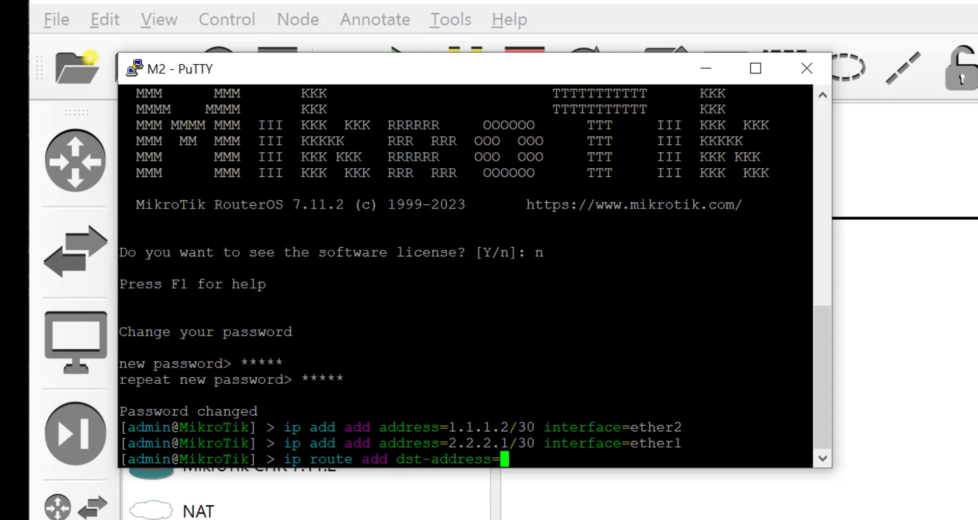
{"action": "type", "text": "0.0.0.0"}
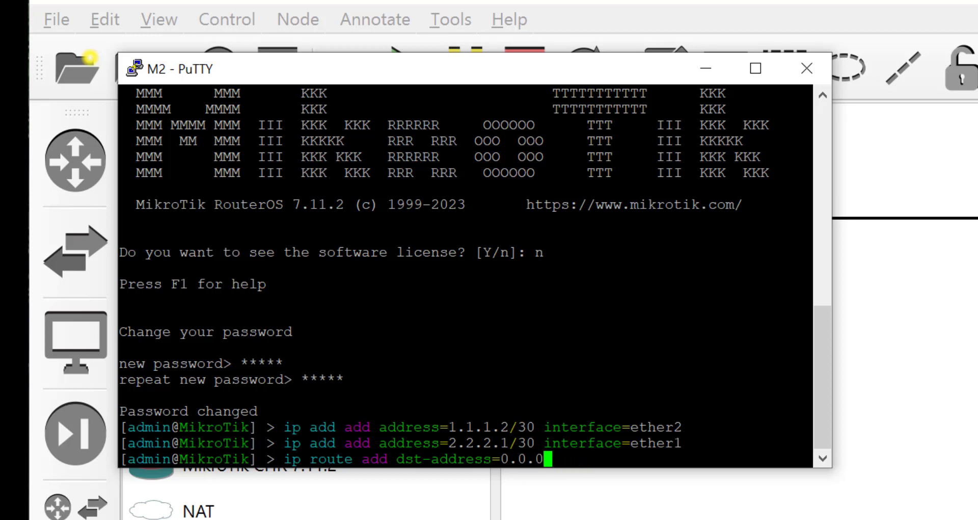
{"action": "key", "text": "BackSpace"}
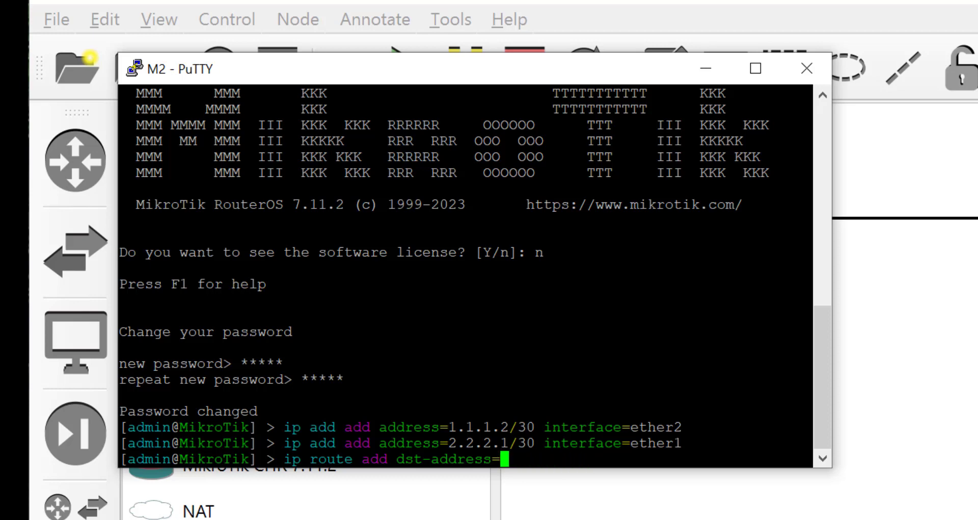
{"action": "type", "text": "3.3.3."}
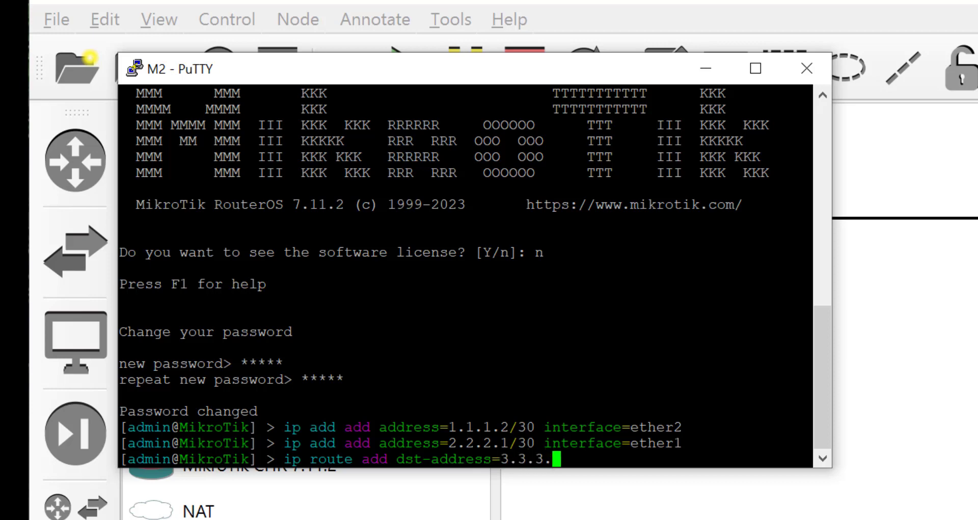
{"action": "type", "text": "0"}
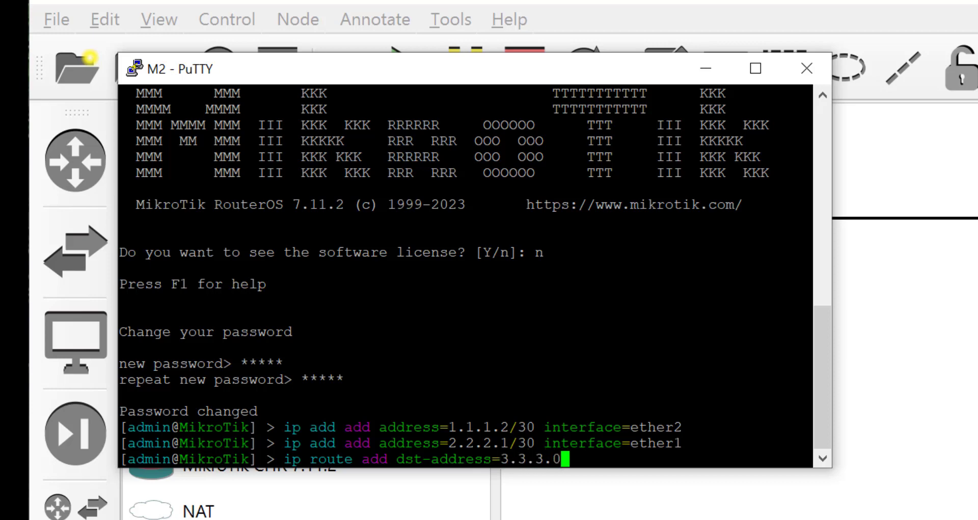
{"action": "type", "text": "/30"}
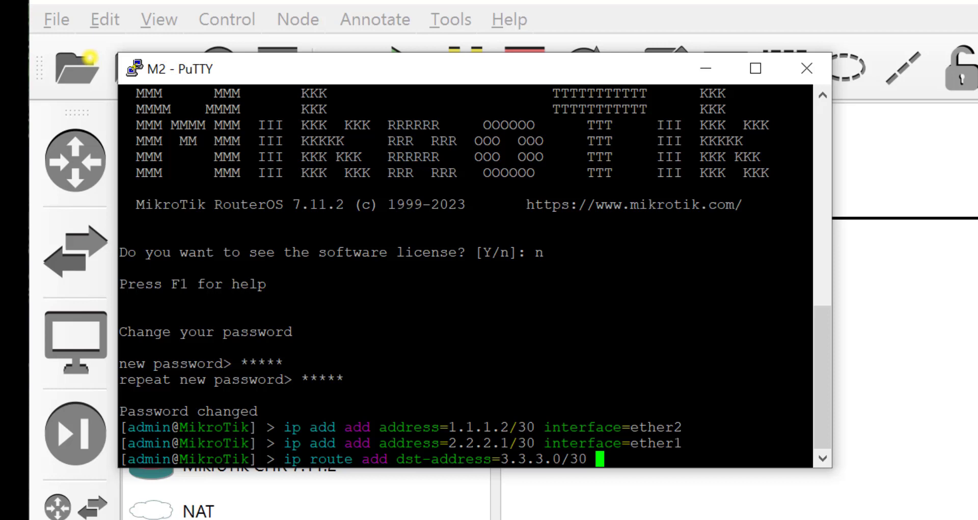
{"action": "type", "text": "gateway="}
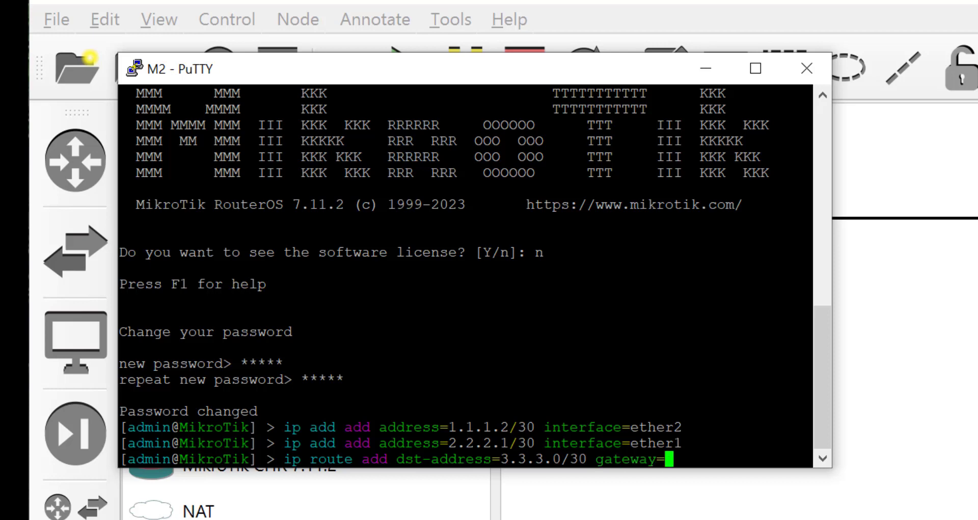
{"action": "type", "text": "2"}
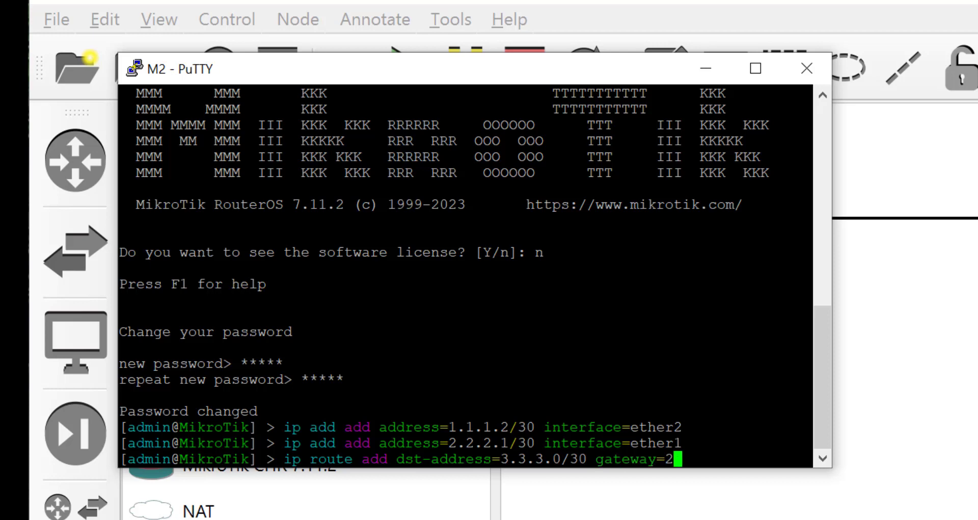
{"action": "type", "text": ".2.2.2"}
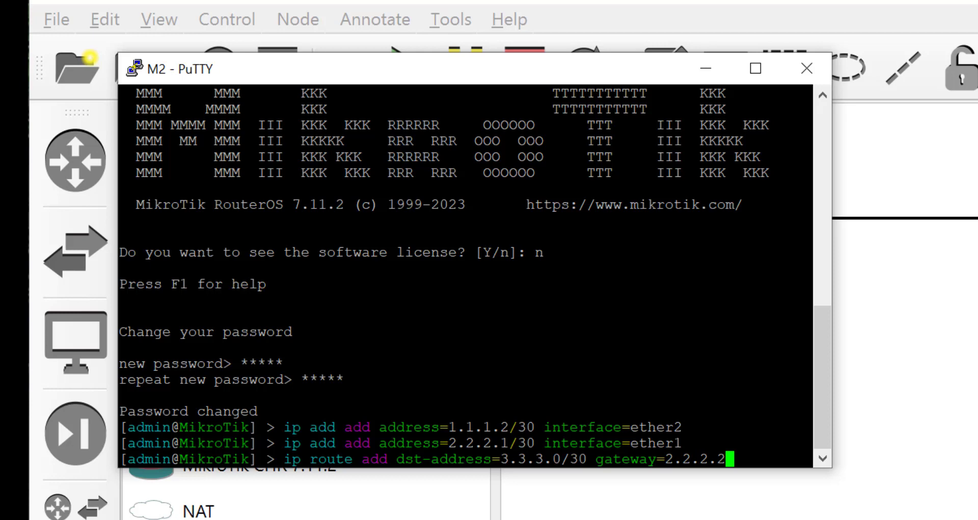
{"action": "key", "text": "Return"}
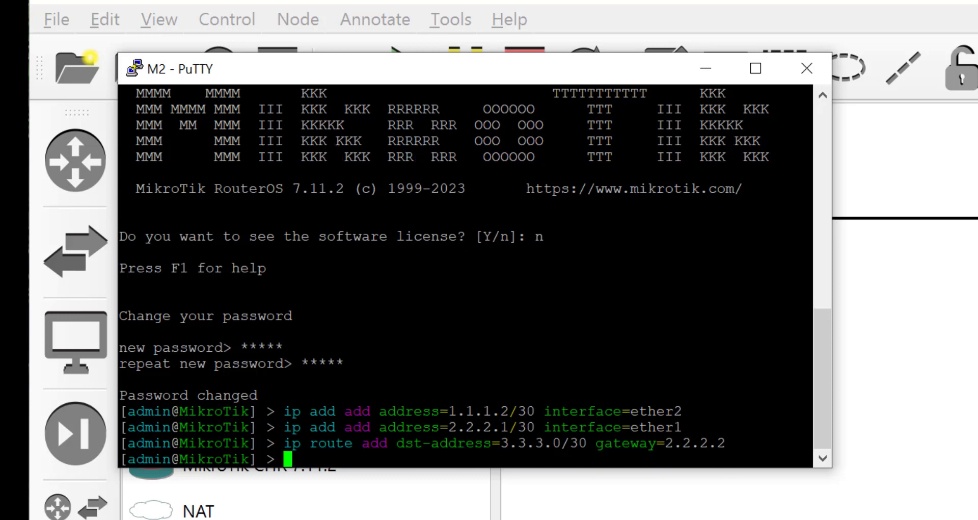
Step: Set M3's password, then add 2.2.2.2/30 on ether1 and 3.3.3.1/30 on ether2
{"action": "left_click", "coordinate": [806, 68]}
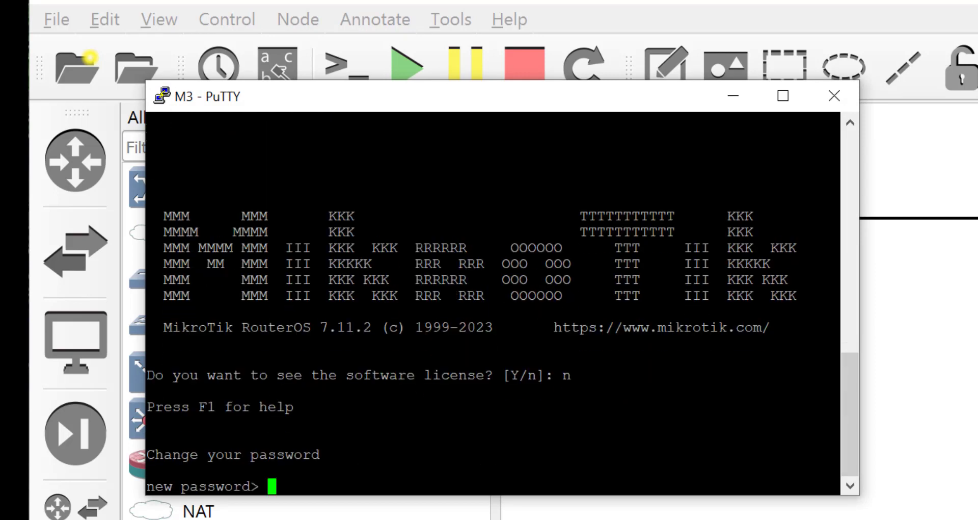
{"action": "type", "text": "*****"}
{"action": "type", "text": "ip a"}
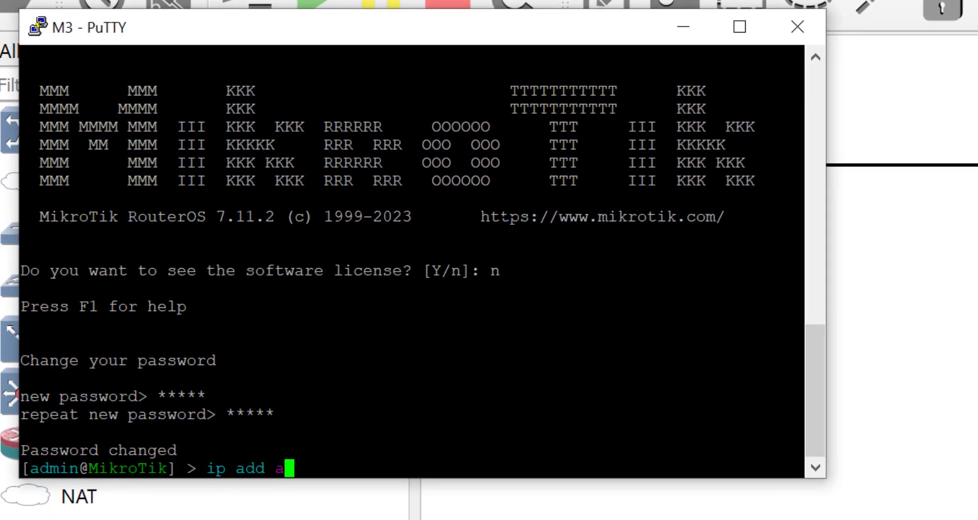
{"action": "type", "text": "dd a"}
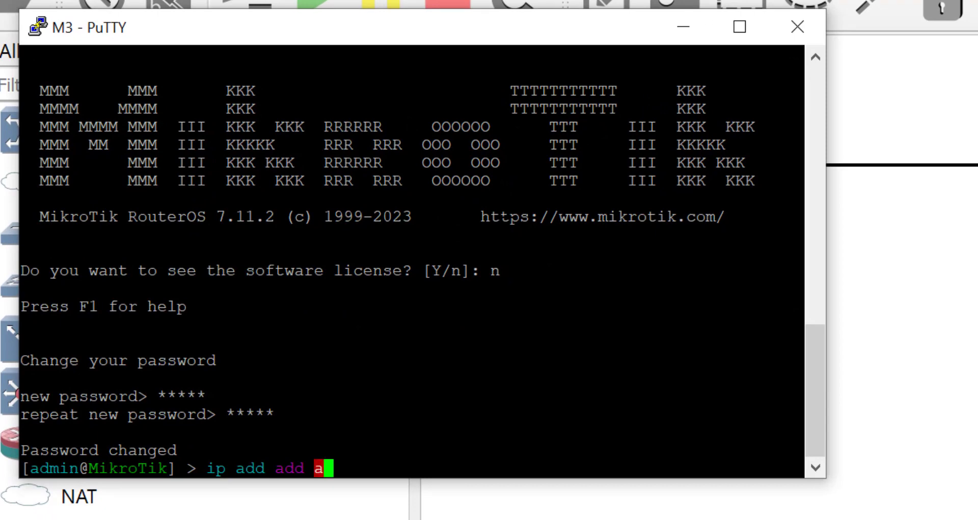
{"action": "type", "text": "ddress="}
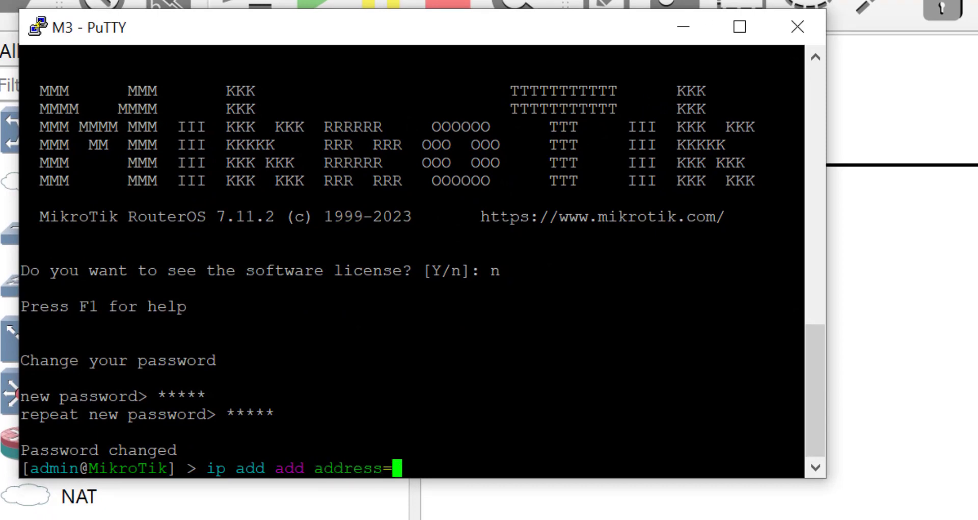
{"action": "type", "text": "2.2.2.2/"}
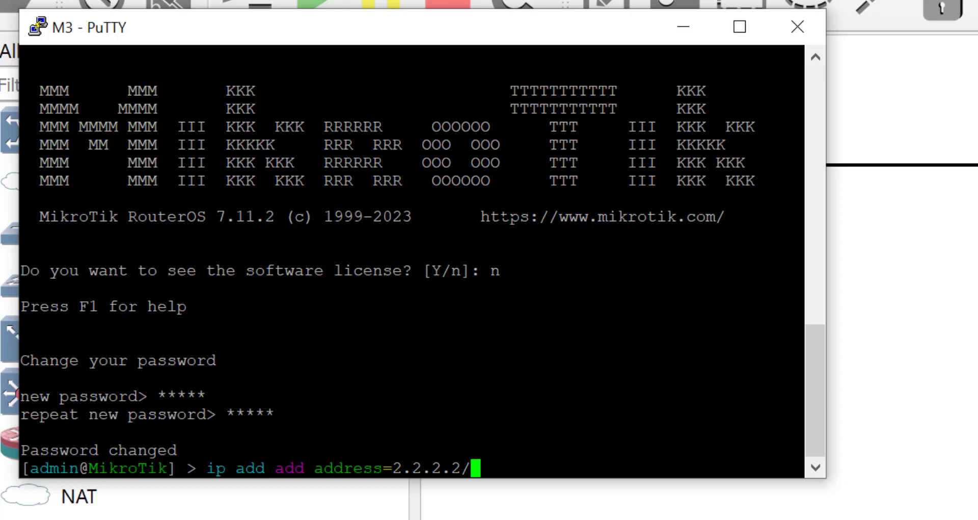
{"action": "type", "text": "30 in"}
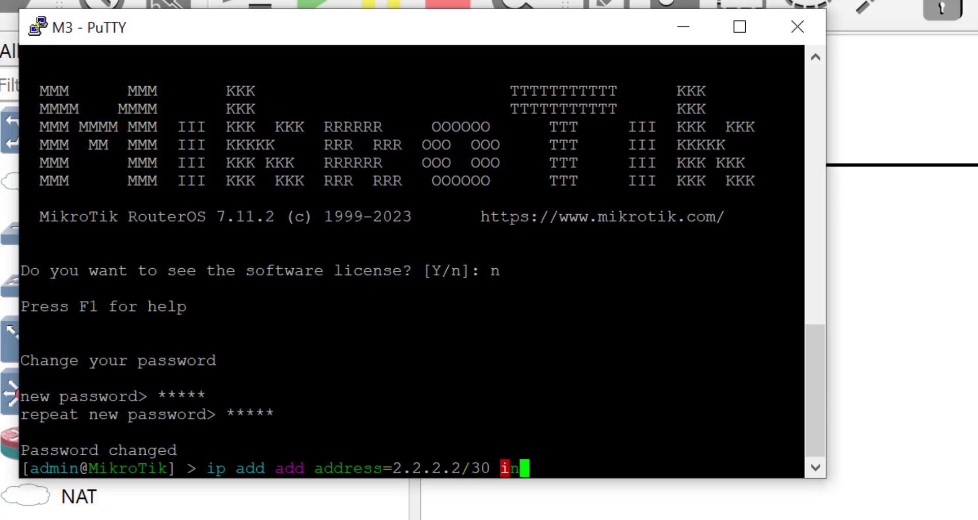
{"action": "type", "text": "terface=ethet"}
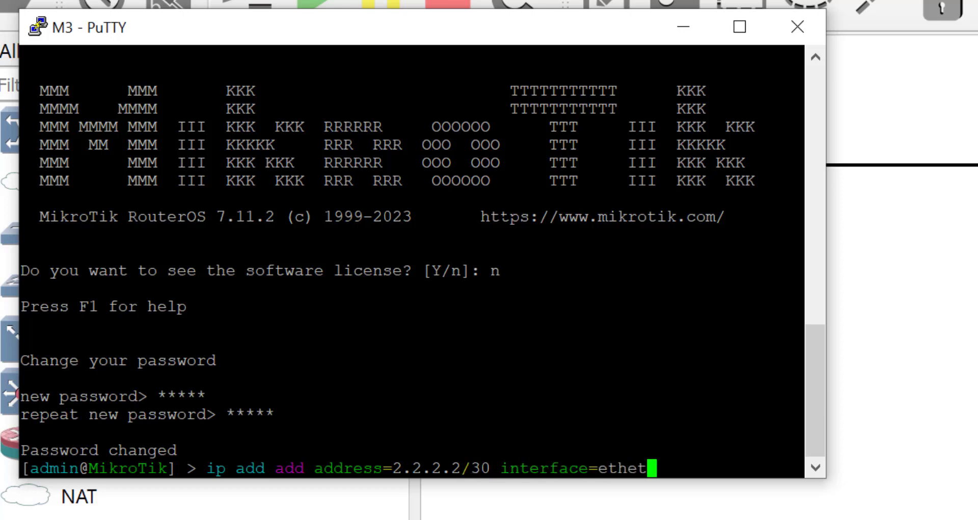
{"action": "type", "text": "1"}
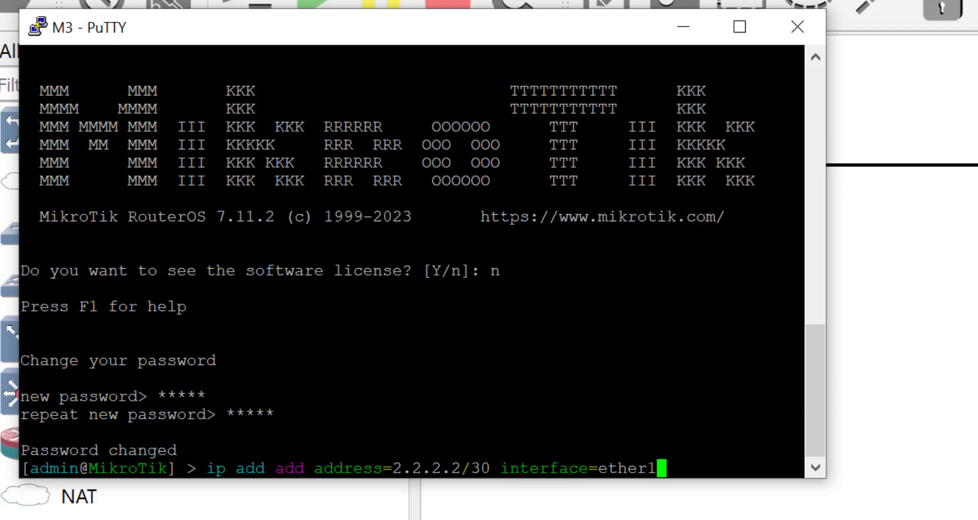
{"action": "key", "text": "Return"}
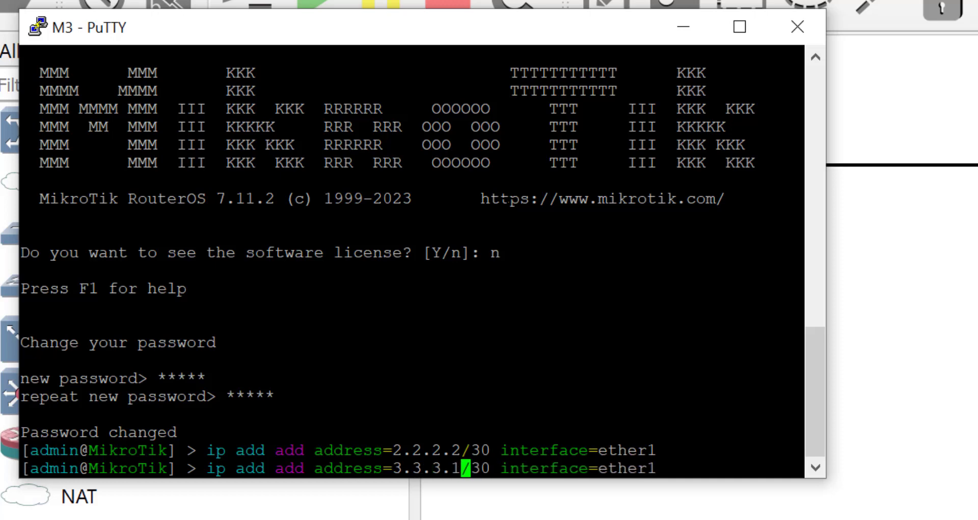
{"action": "key", "text": "Right"}
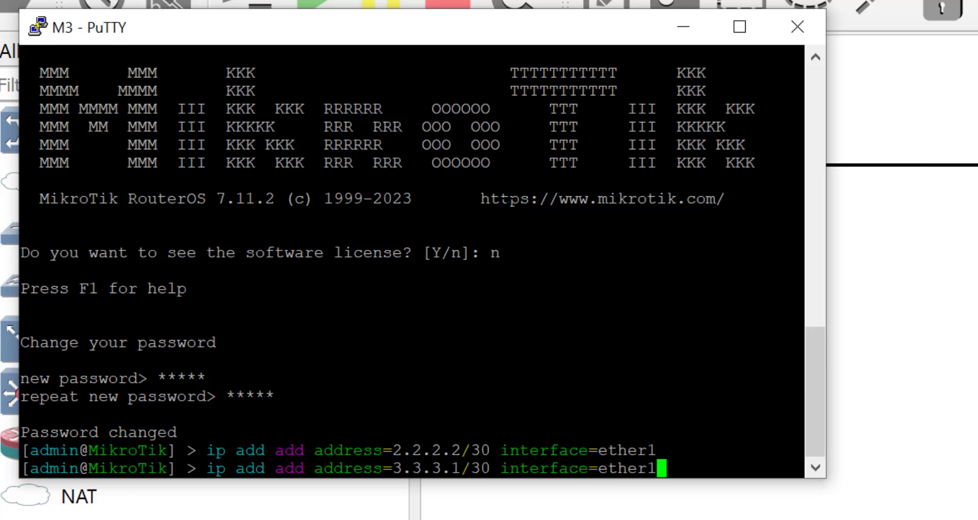
{"action": "type", "text": "2"}
{"action": "key", "text": "Return"}
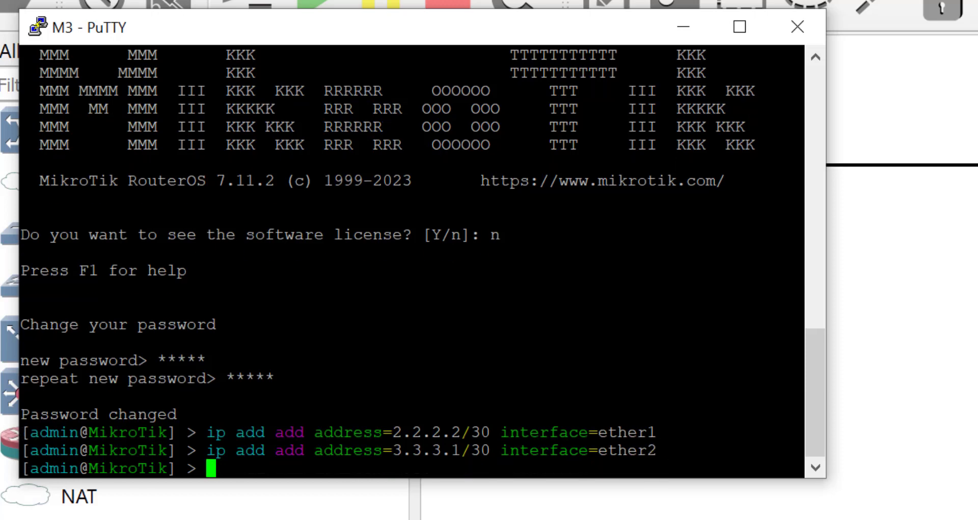
Step: Add a static route on M3 to 1.1.1.0/30 via gateway 2.2.2.1
{"action": "type", "text": "ip route/ad"}
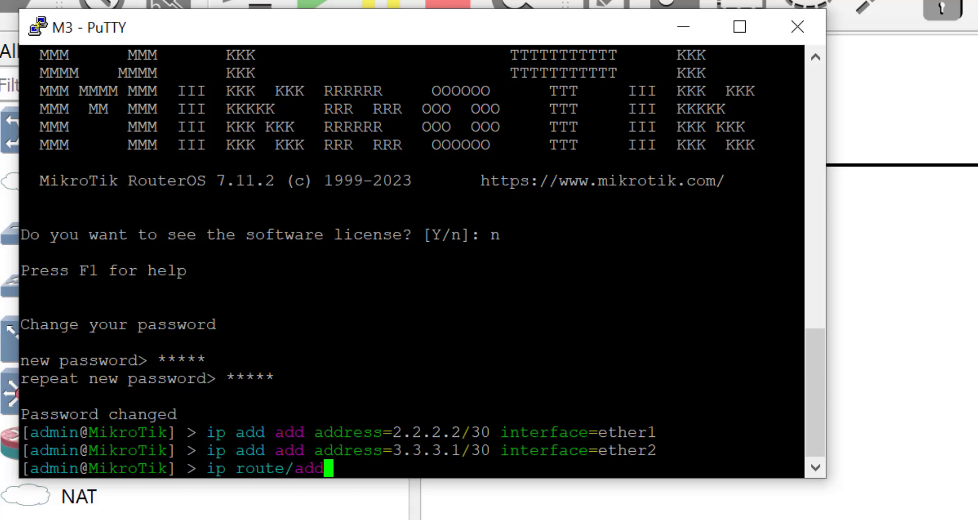
{"action": "type", "text": "dst-address="}
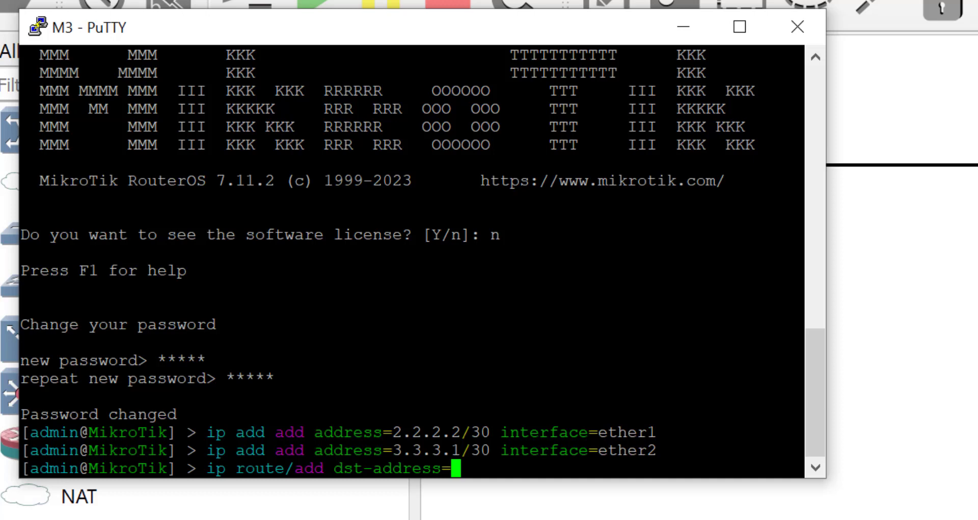
{"action": "type", "text": "1.1.1.0/"}
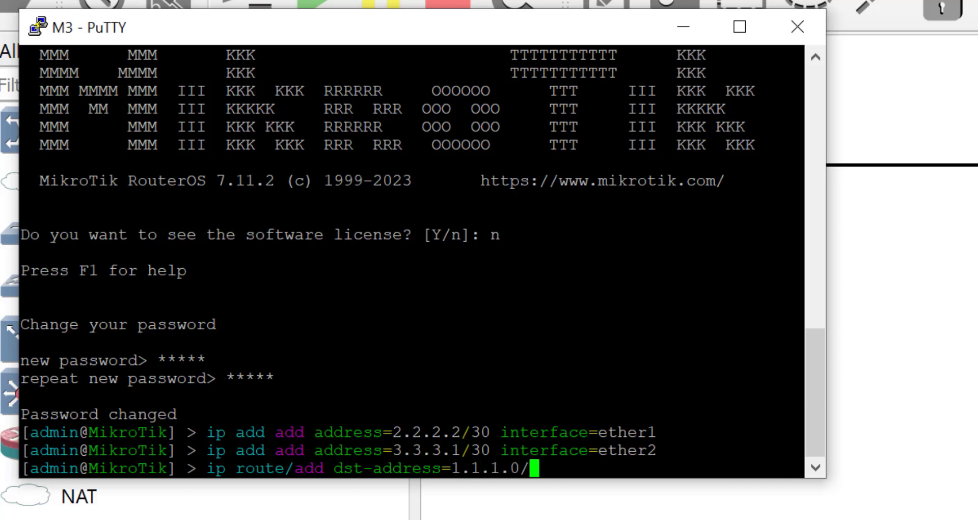
{"action": "type", "text": "30 gate"}
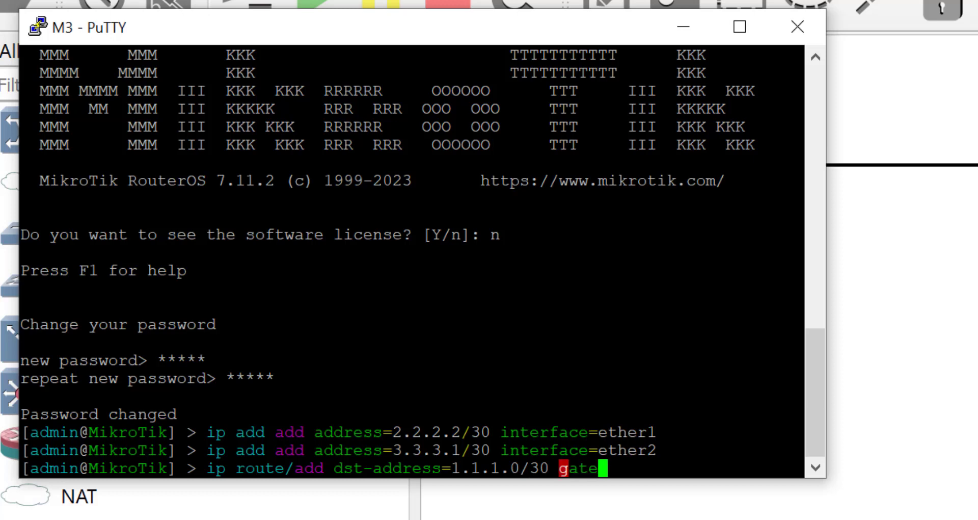
{"action": "type", "text": "way="}
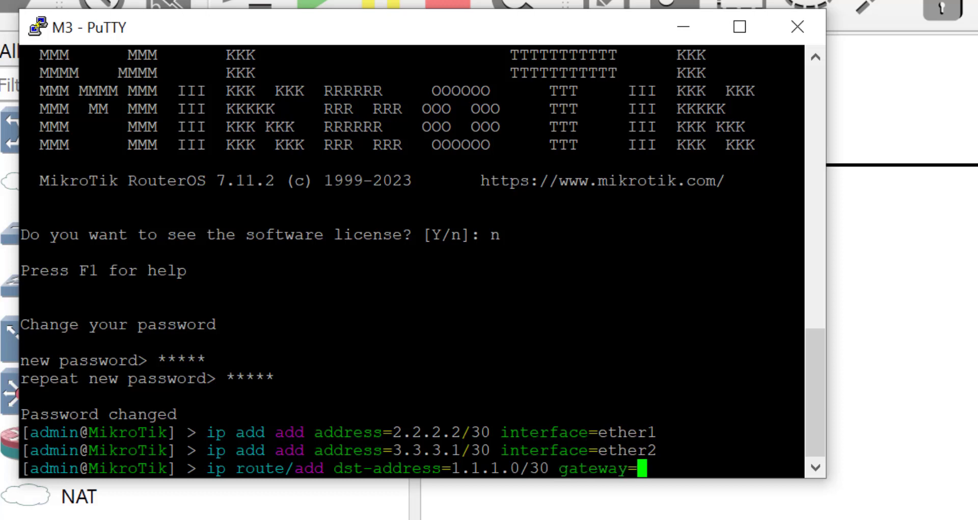
{"action": "type", "text": "2.2.2."}
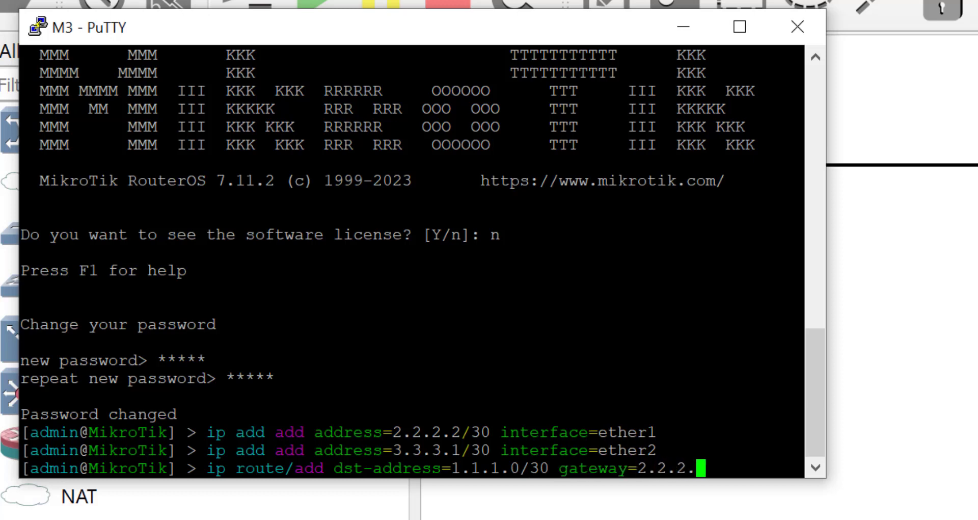
{"action": "key", "text": "Return"}
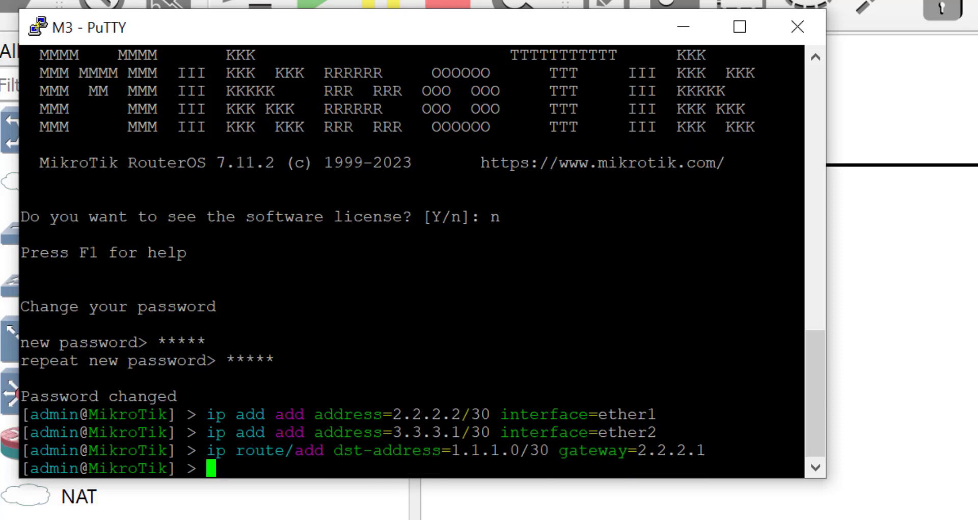
{"action": "type", "text": "p"}
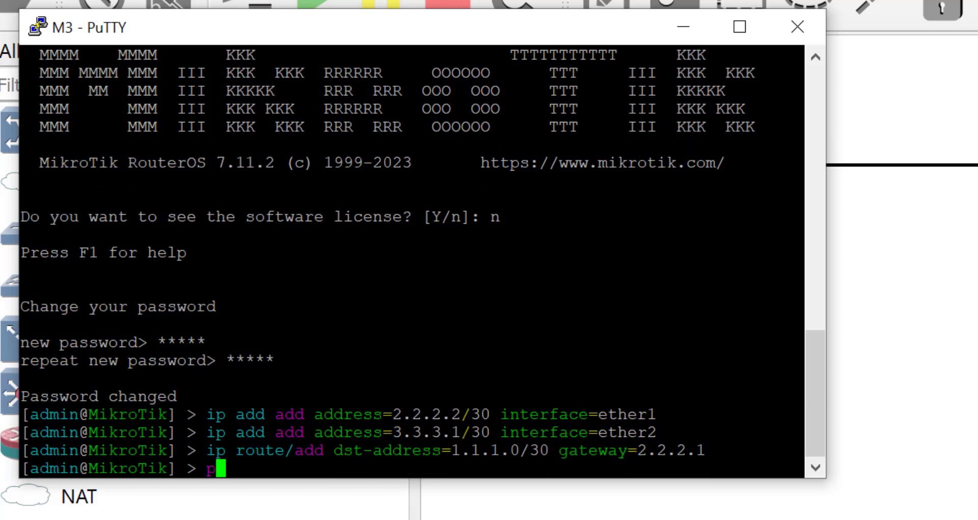
Step: Decline the license on M4 and assign 3.3.3.2/30 to ether1
{"action": "type", "text": "ing 1."}
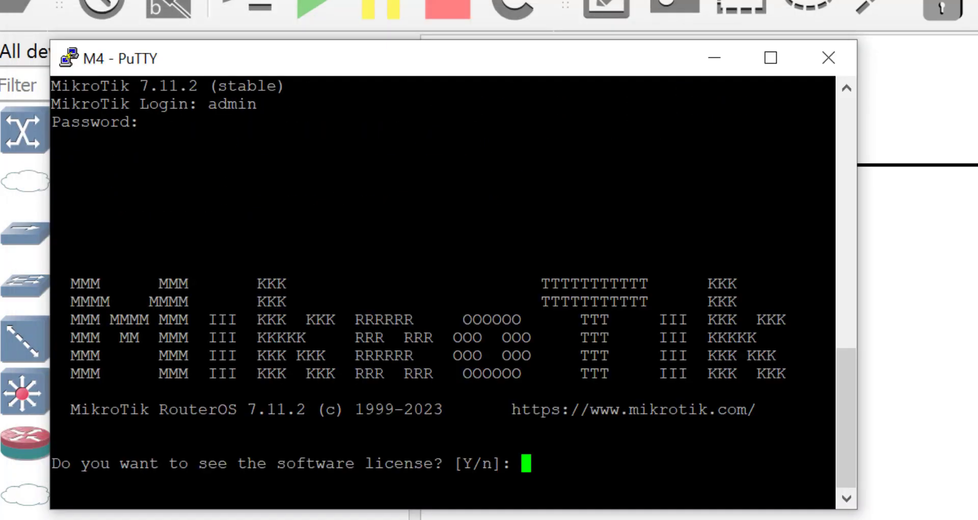
{"action": "type", "text": "n"}
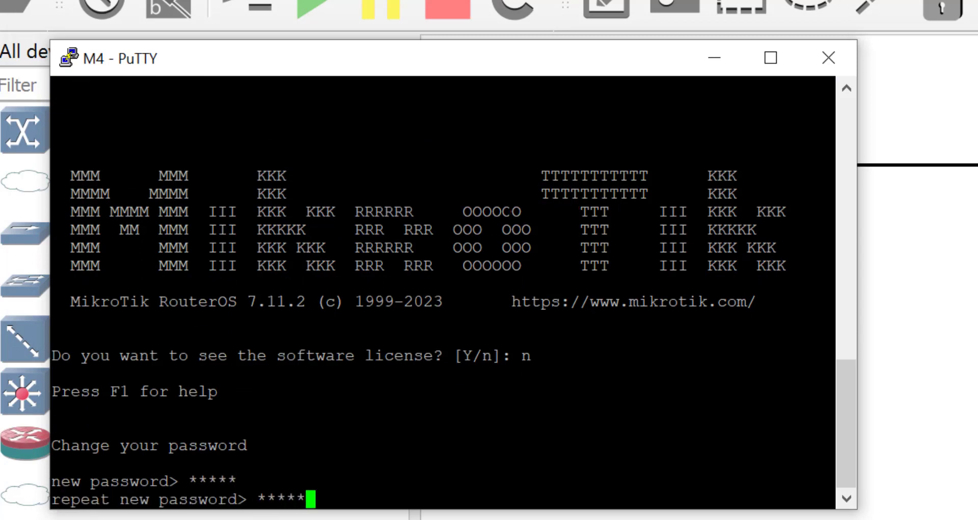
{"action": "type", "text": "ip add"}
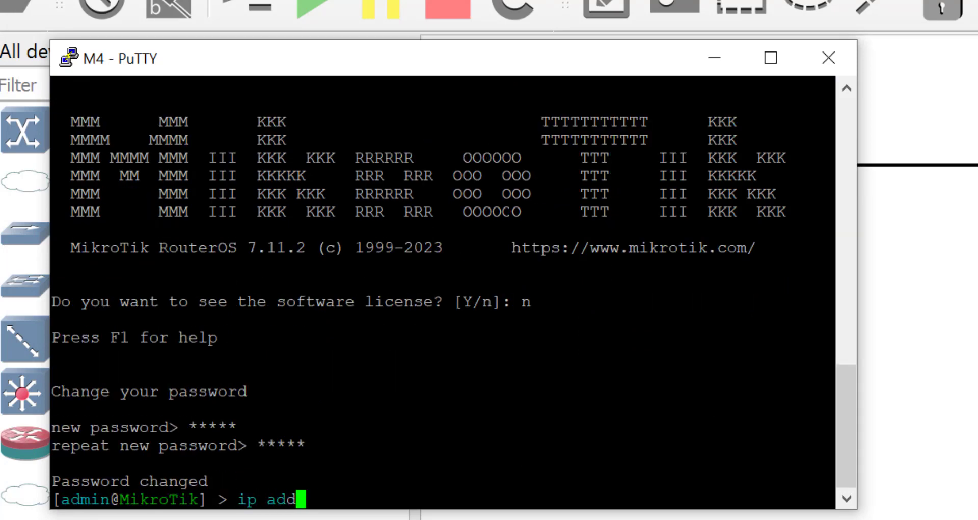
{"action": "type", "text": "add ad"}
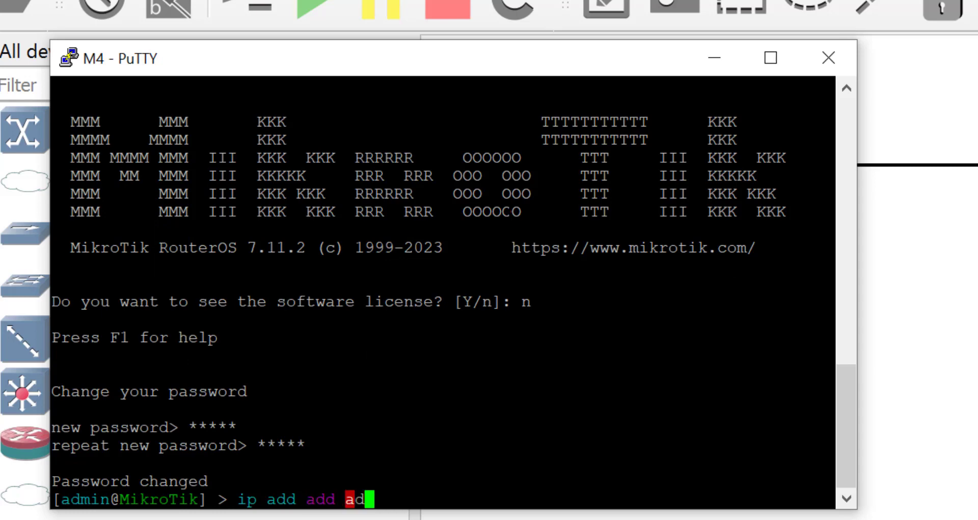
{"action": "type", "text": "dress="}
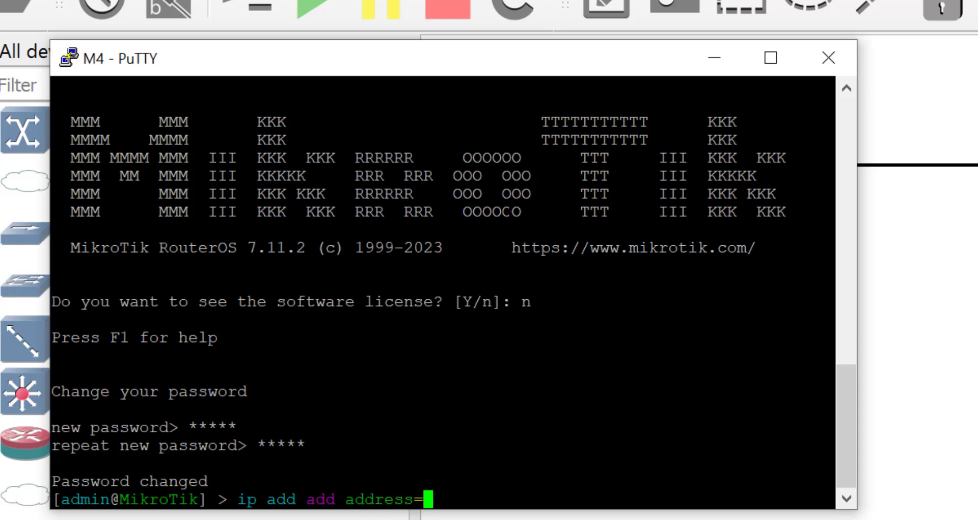
{"action": "type", "text": "3.3.3.2"}
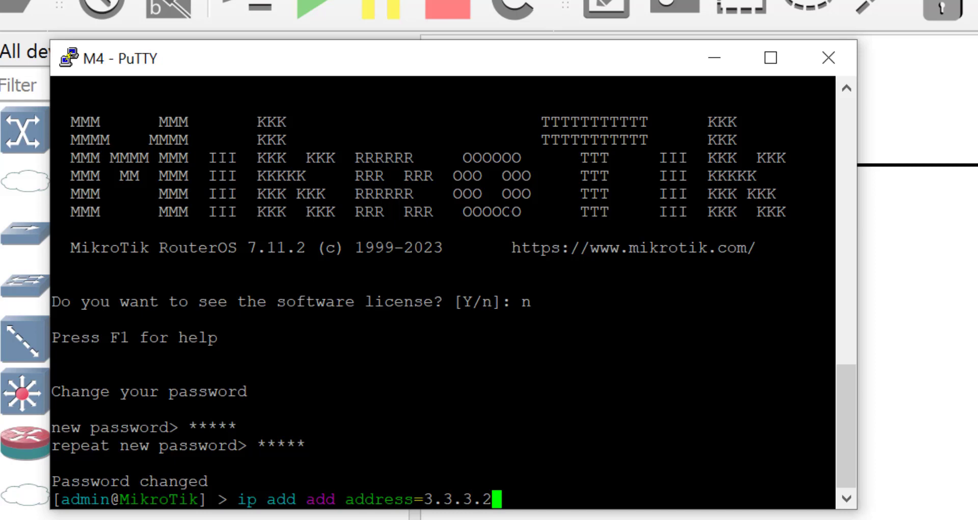
{"action": "type", "text": "/30"}
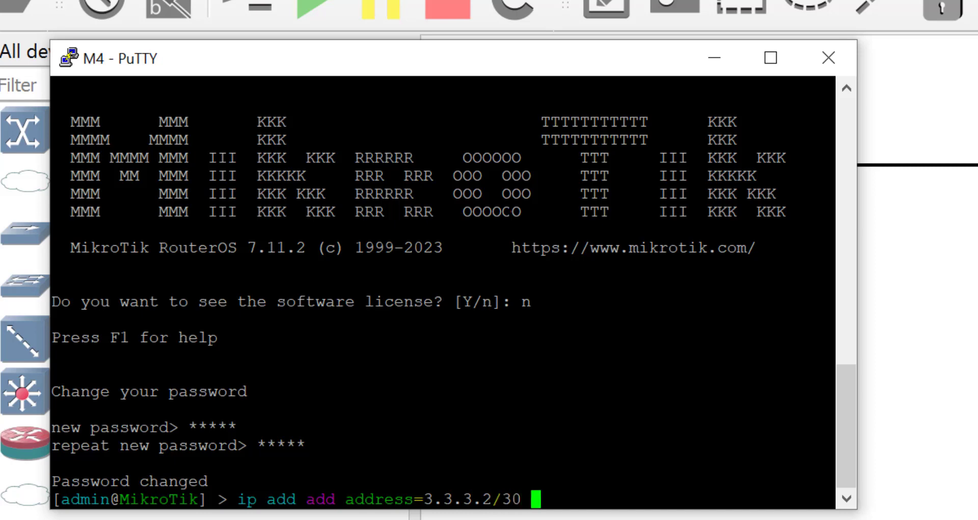
{"action": "type", "text": "in"}
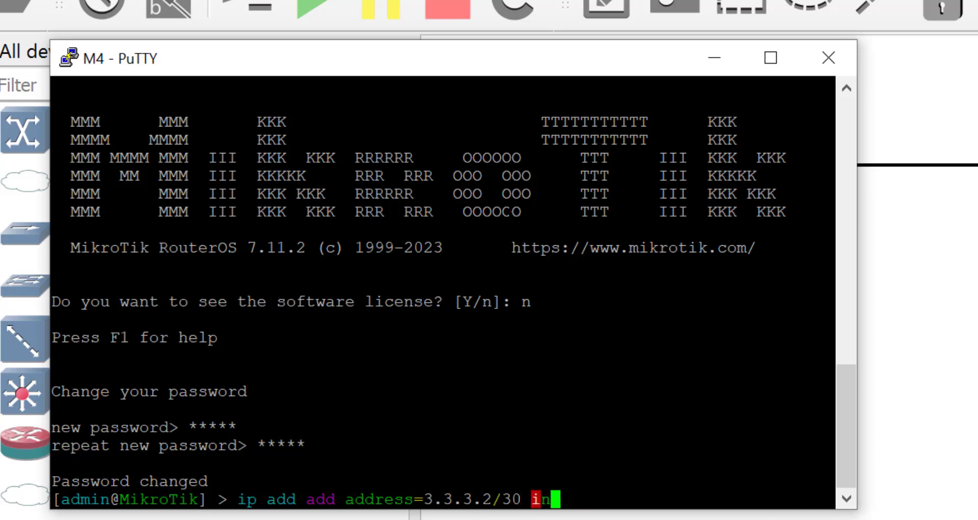
{"action": "type", "text": "terface=ether"}
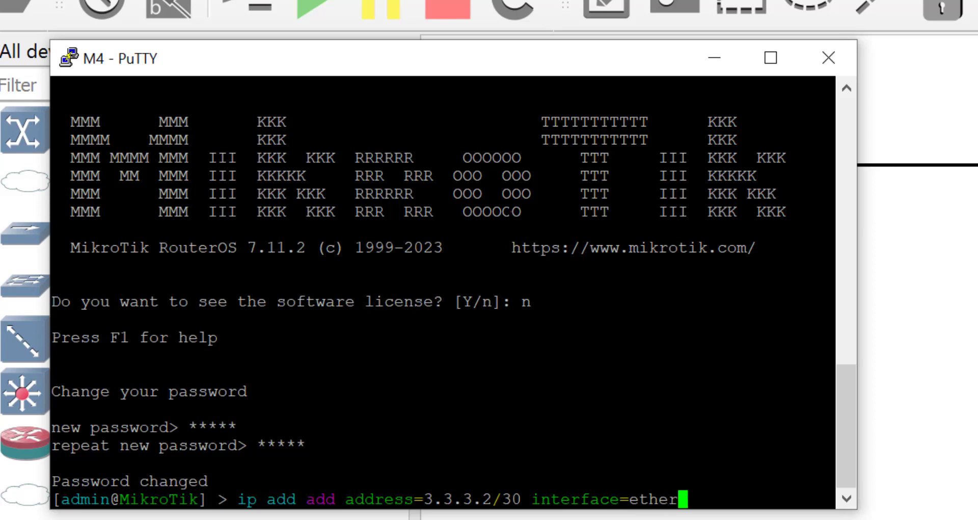
{"action": "key", "text": "Return"}
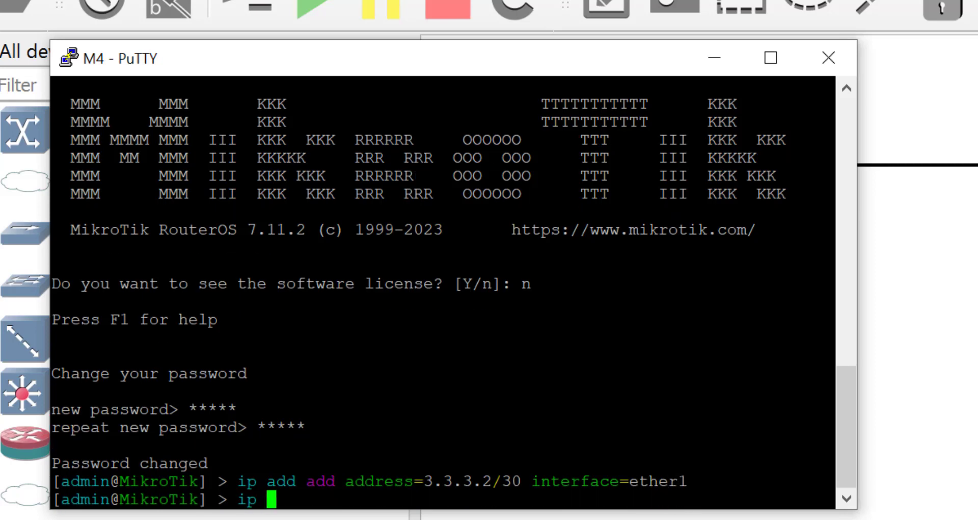
Step: Add a default route 0.0.0.0/0 on M4 via gateway 3.3.3.1
{"action": "type", "text": "route a"}
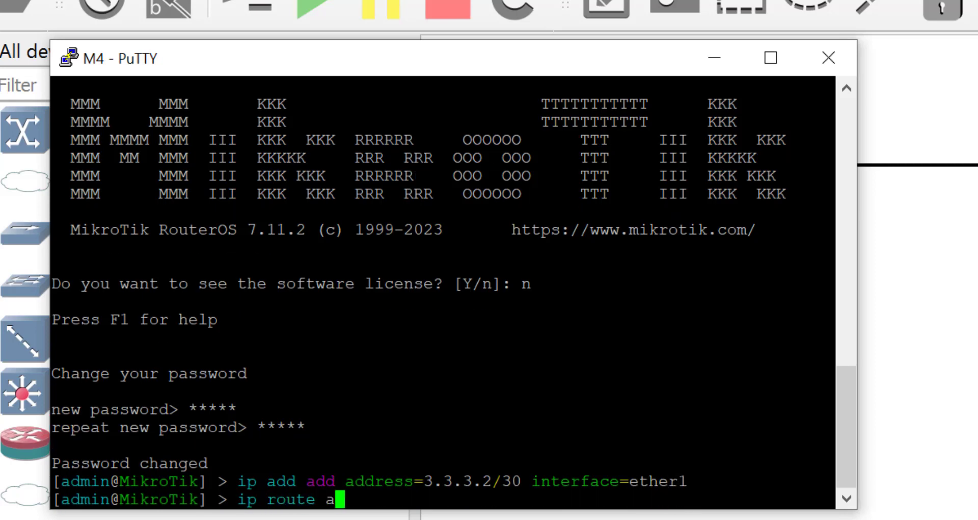
{"action": "type", "text": "dd dst-address="}
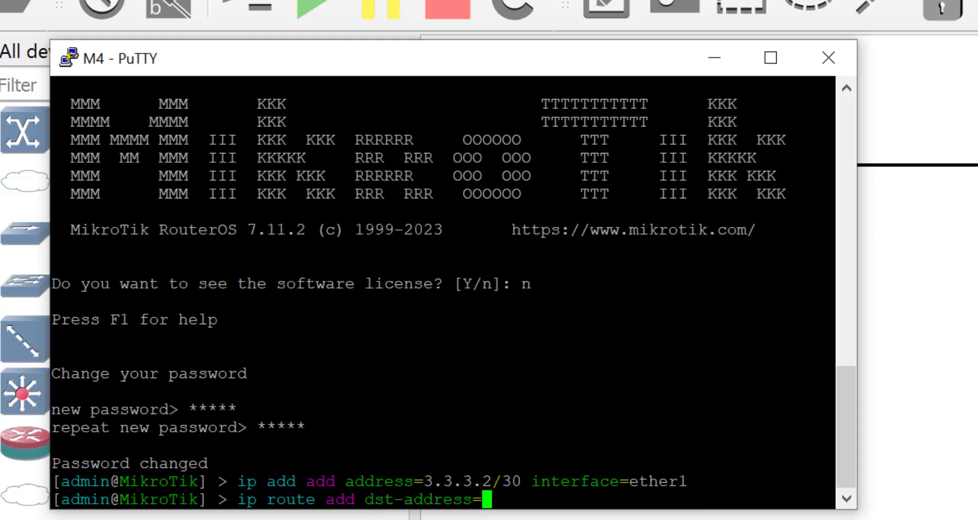
{"action": "type", "text": "0.0.0.0"}
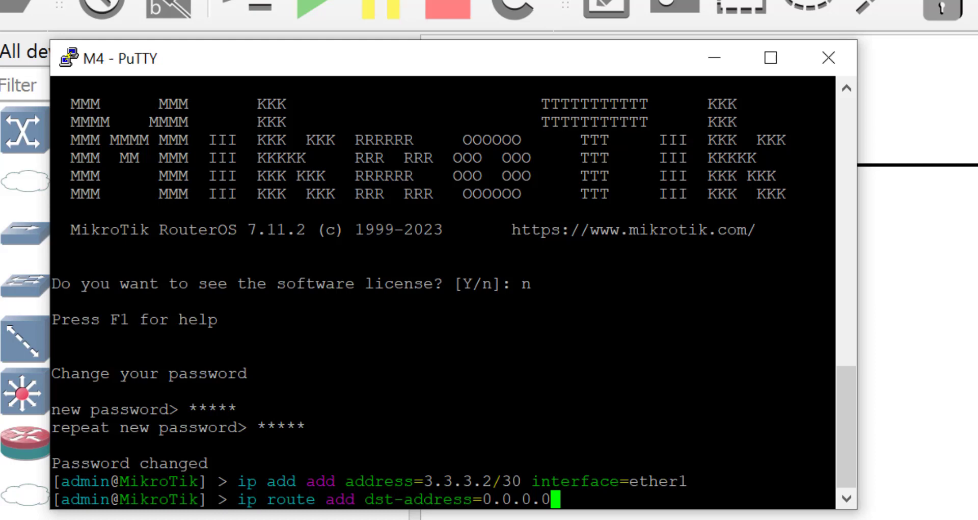
{"action": "type", "text": "/0 gate"}
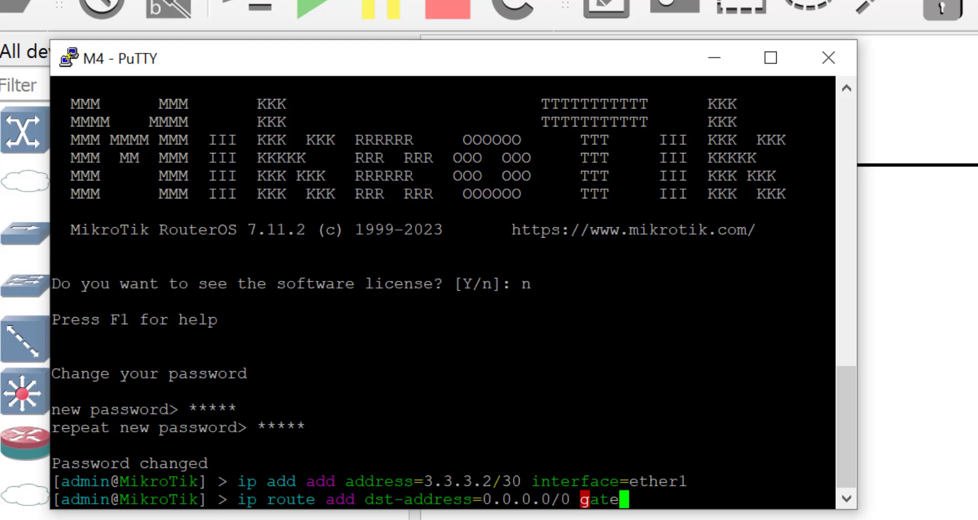
{"action": "type", "text": "way=3.3.3.1"}
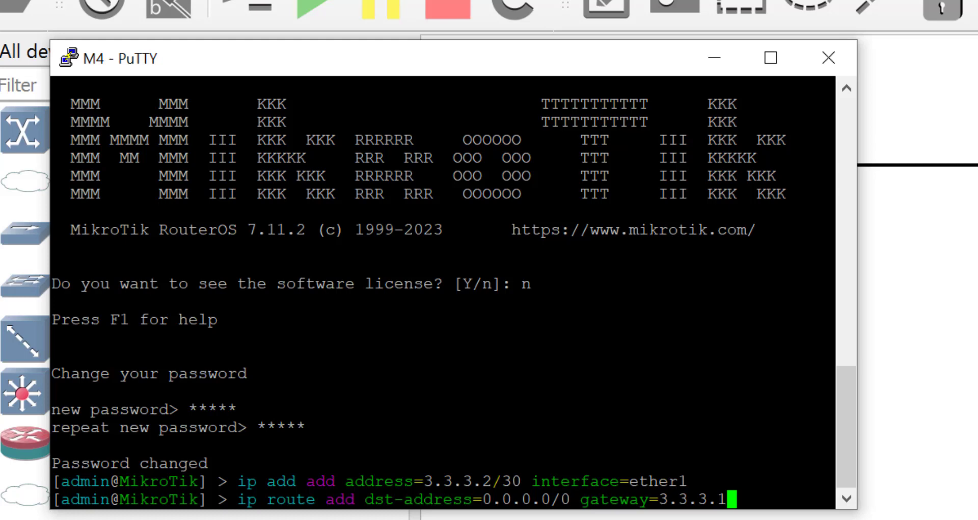
Step: Ping 1.1.1.1 from M4 and view the summary showing 0% loss
{"action": "type", "text": "pin"}
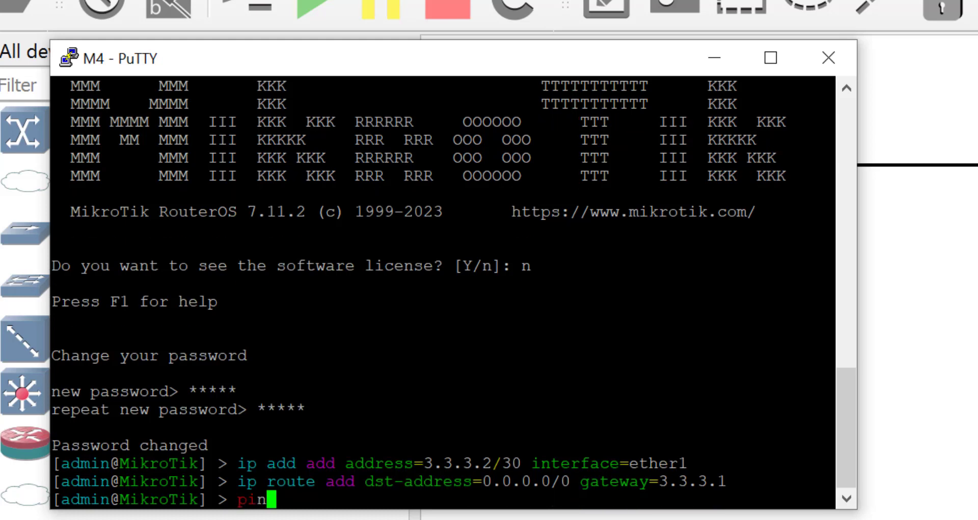
{"action": "type", "text": "g 1.1.1.1"}
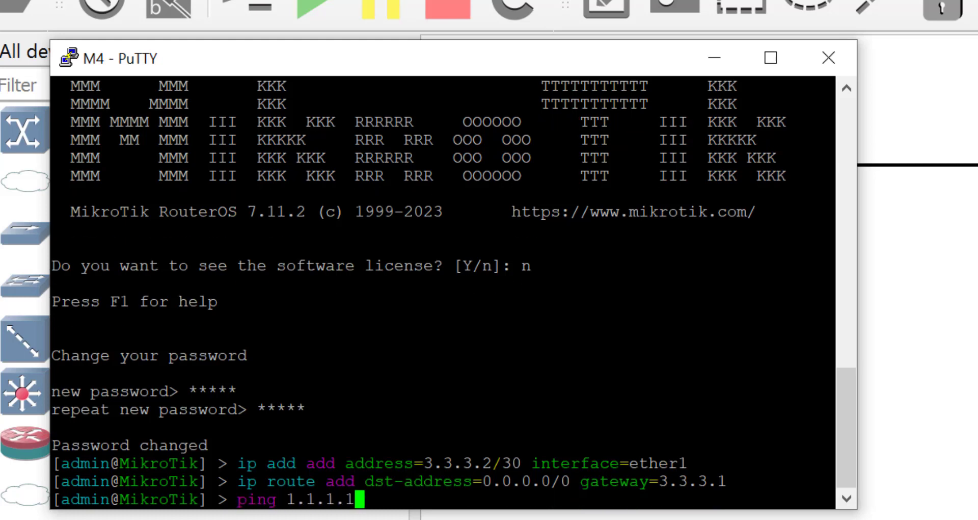
{"action": "key", "text": "Return"}
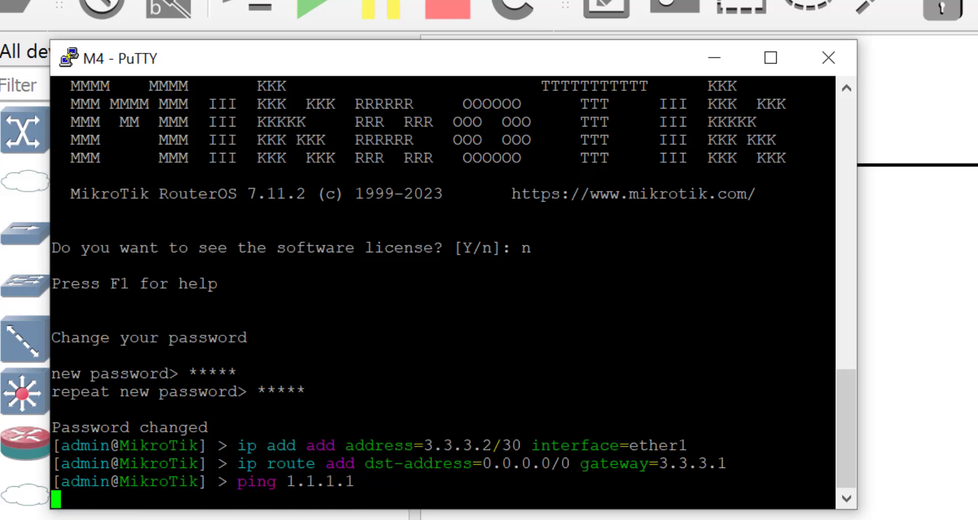
{"action": "key", "text": "Return"}
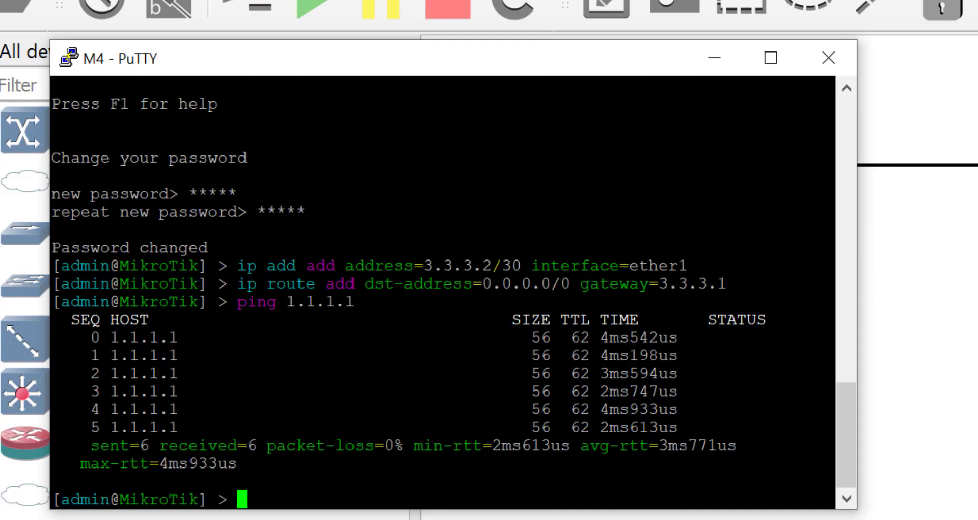
Step: Ping 1.1.1.1 from M4 with size 9000, then again with do-not-fragment
{"action": "type", "text": "ping 1.1.1.1 size="}
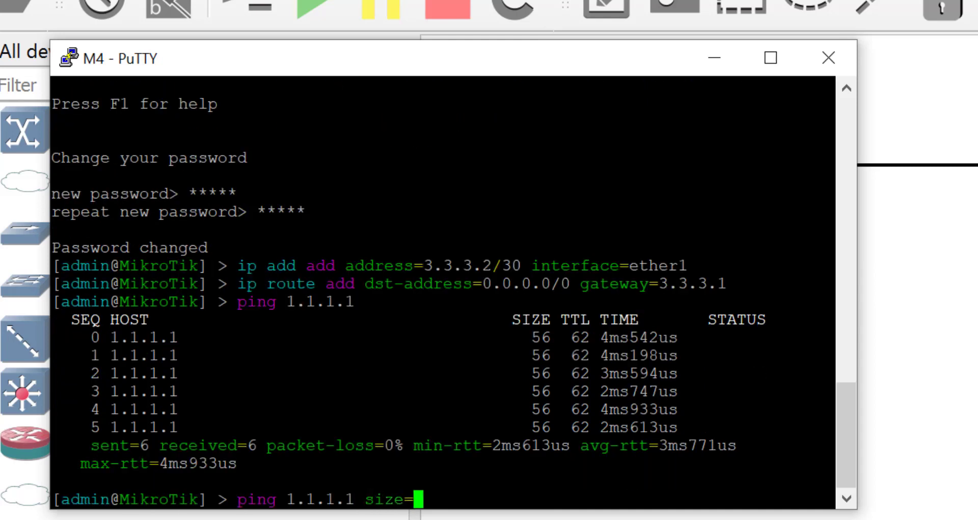
{"action": "type", "text": "9000"}
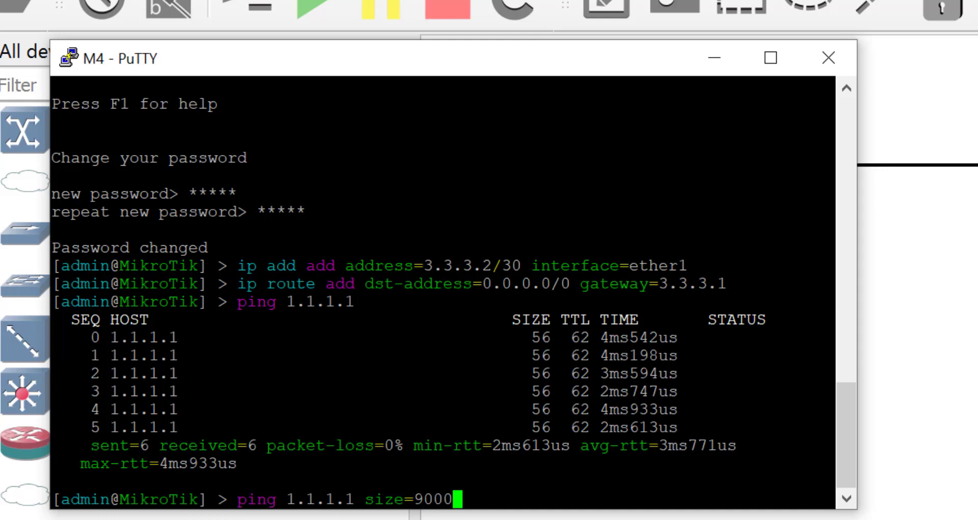
{"action": "key", "text": "Return"}
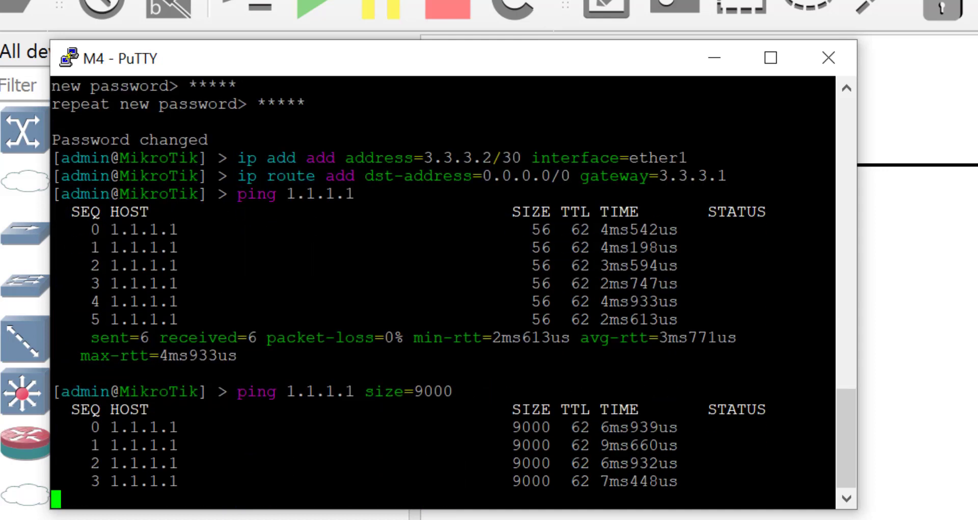
{"action": "scroll", "scroll_direction": "down", "scroll_amount": 3}
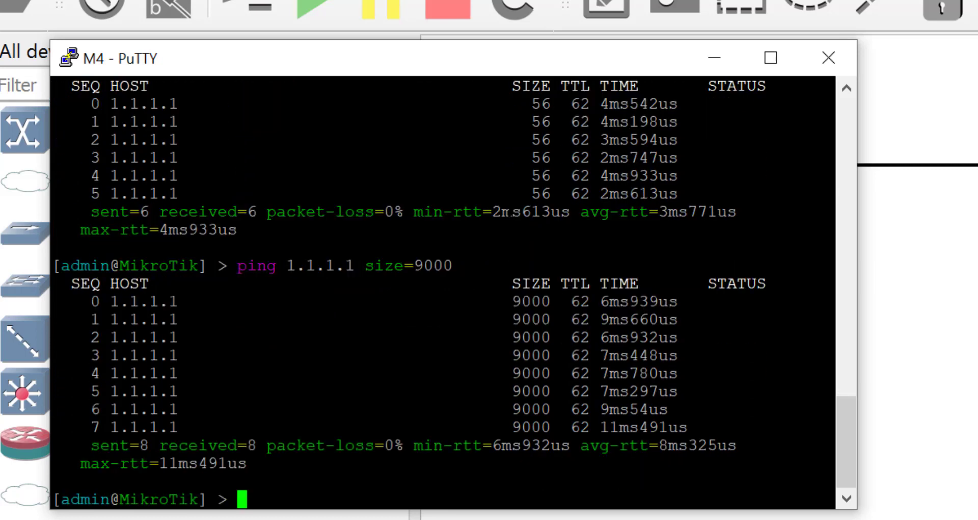
{"action": "type", "text": "ping 1.1.1.1 size=9000 d"}
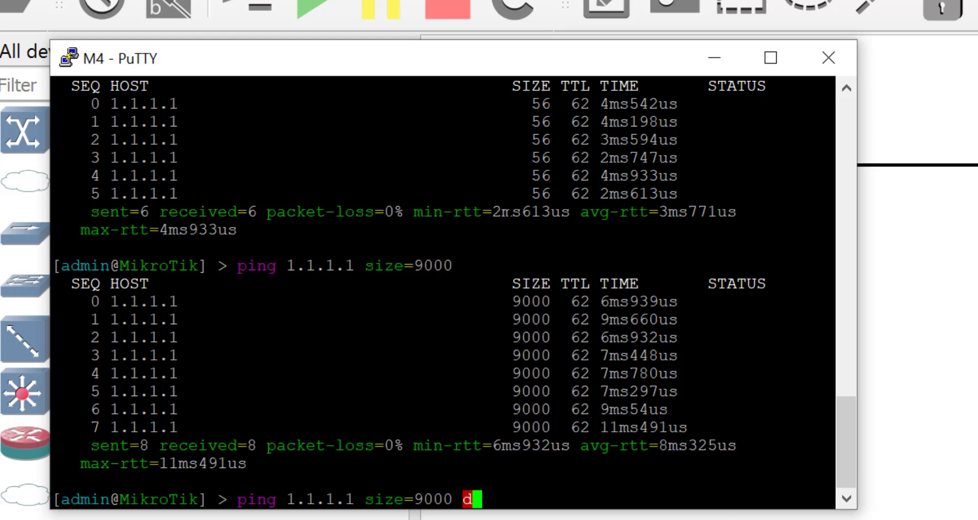
{"action": "type", "text": "o-not-fragment"}
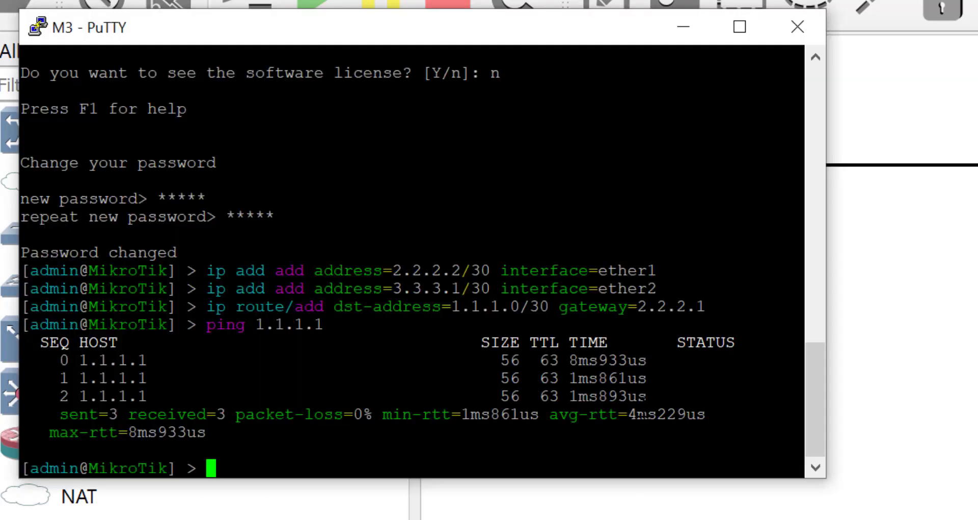
Step: On M3, list interfaces and set interface 0 (ether1) to MTU 9000
{"action": "type", "text": "int pr"}
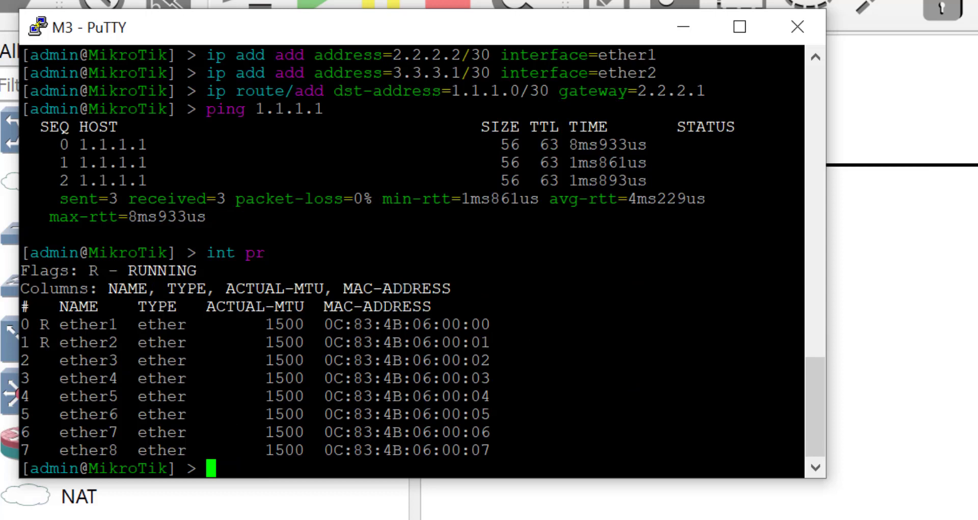
{"action": "type", "text": "int"}
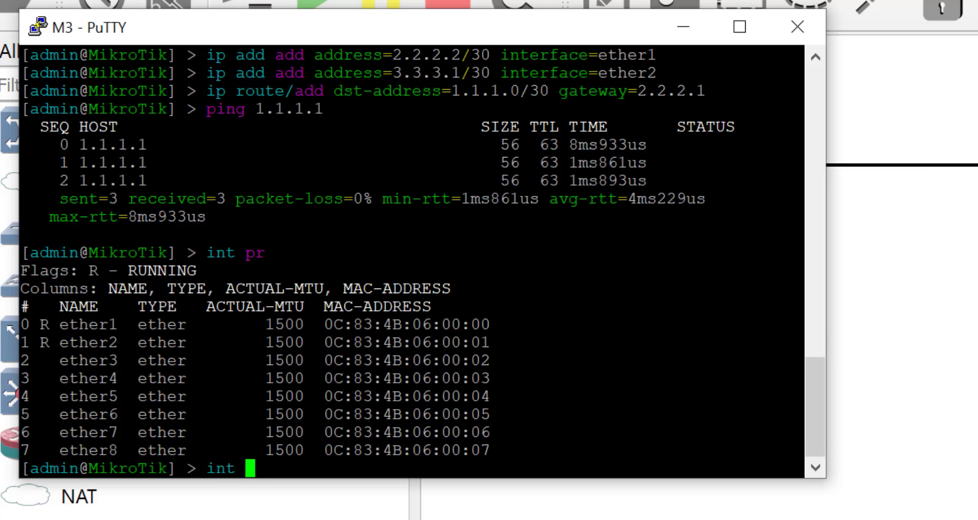
{"action": "type", "text": "ether ser"}
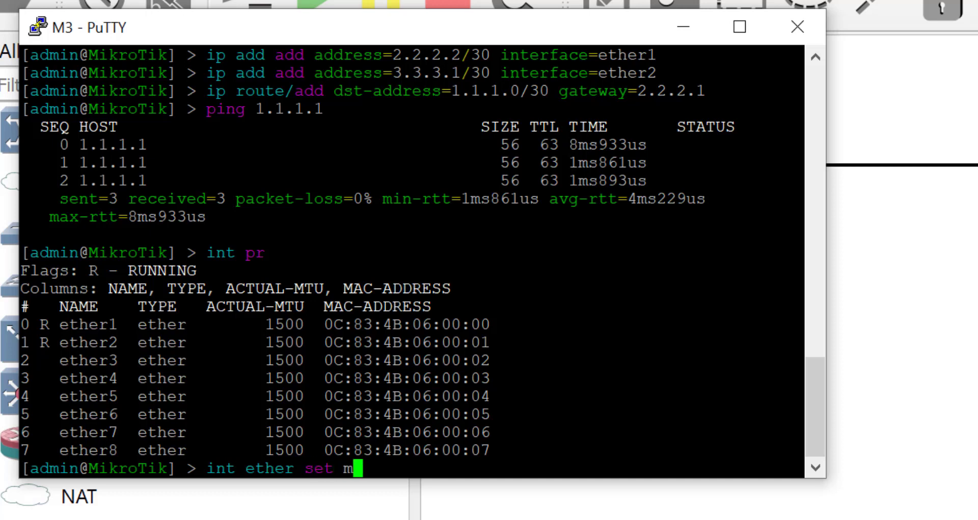
{"action": "type", "text": "tu="}
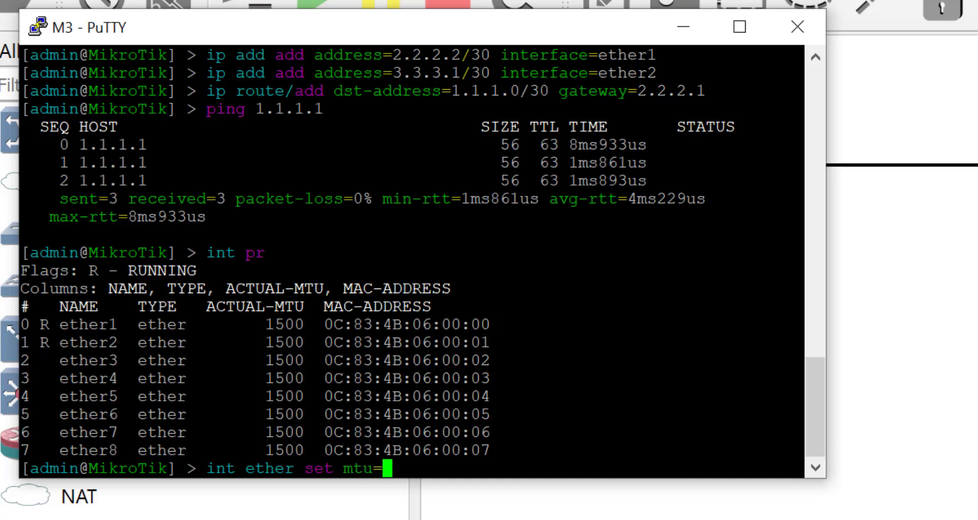
{"action": "type", "text": "9000"}
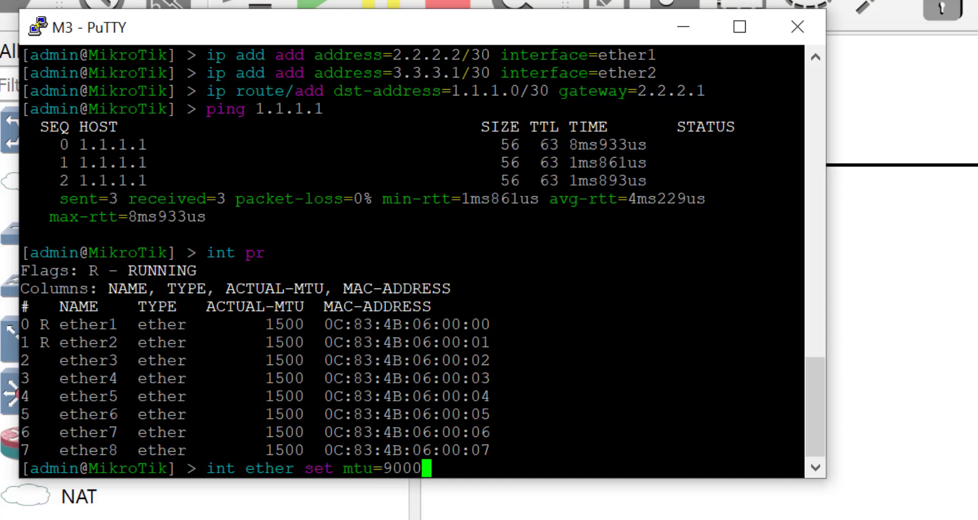
{"action": "key", "text": "Return"}
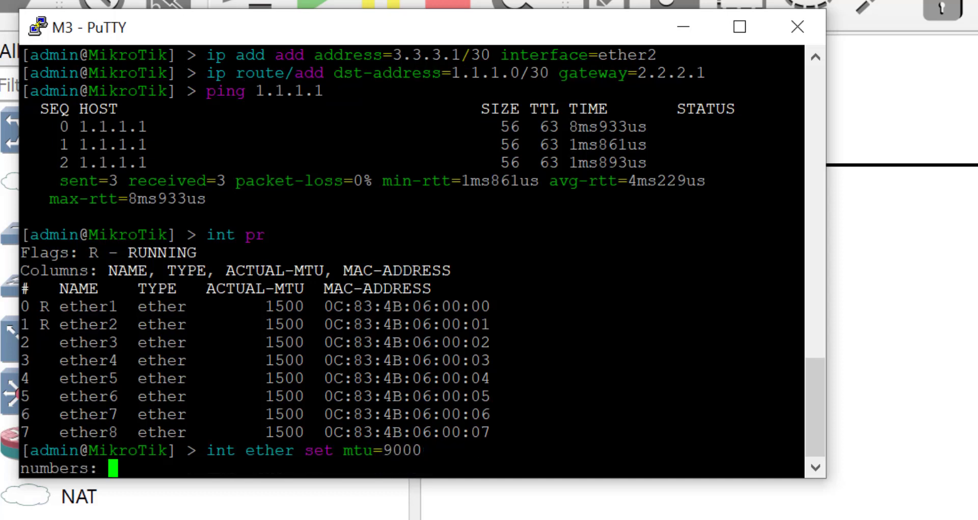
{"action": "type", "text": "0"}
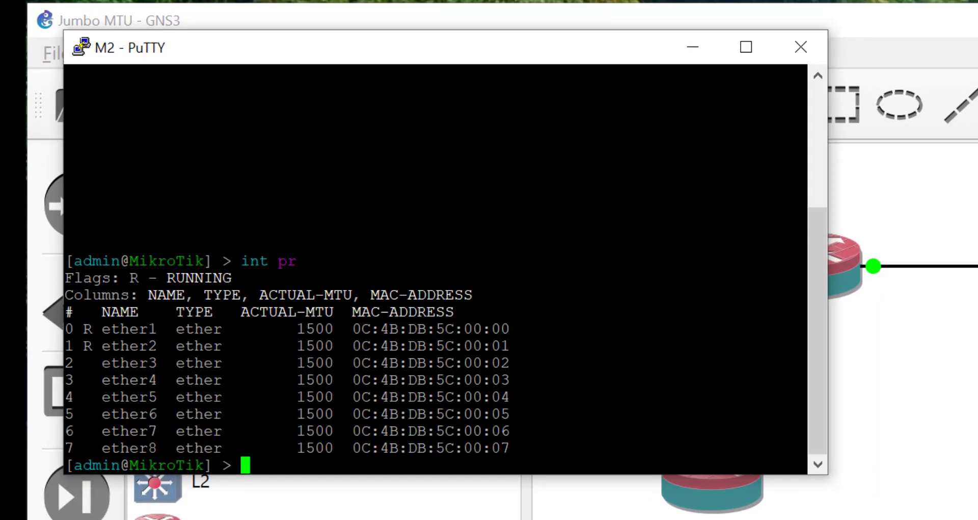
Step: On M2, apply MTU 9000 to interfaces 0 and 1 (ether1 and ether2)
{"action": "type", "text": "int ether"}
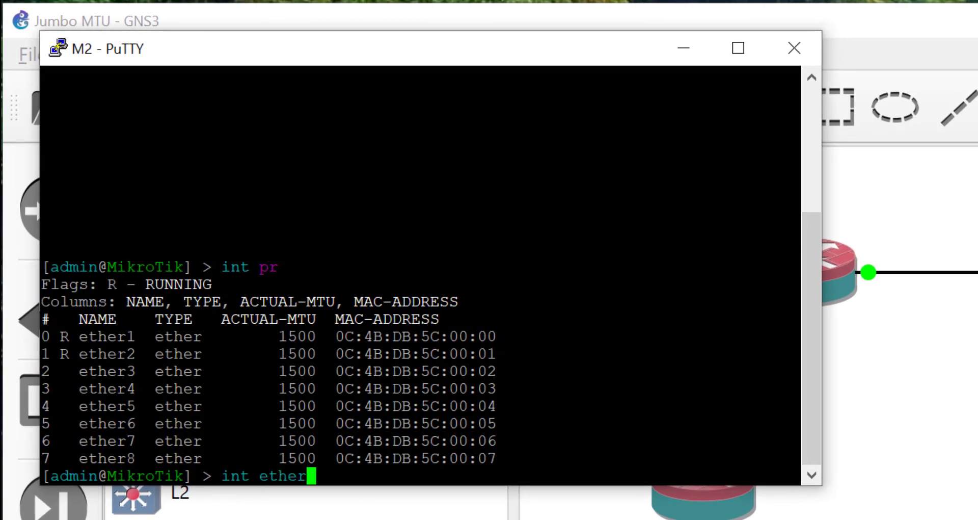
{"action": "type", "text": "set m"}
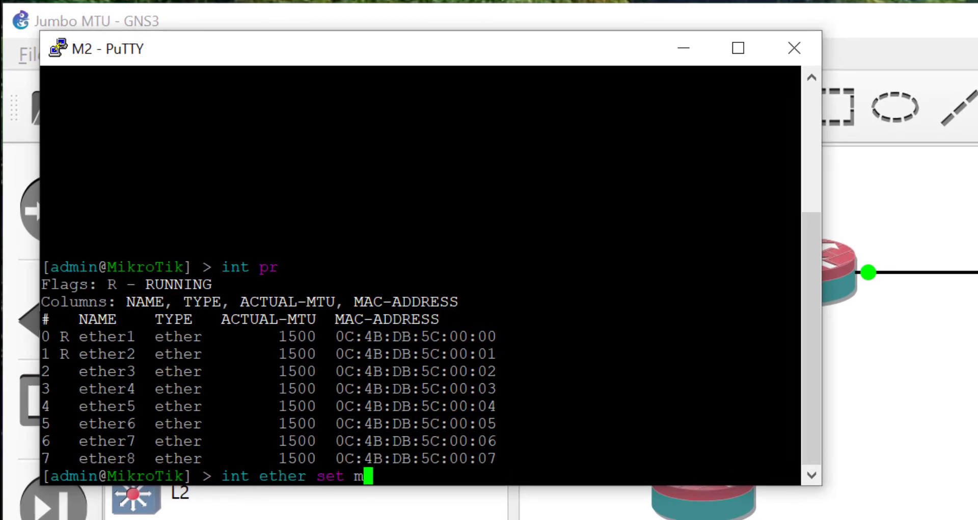
{"action": "type", "text": "tu=9000"}
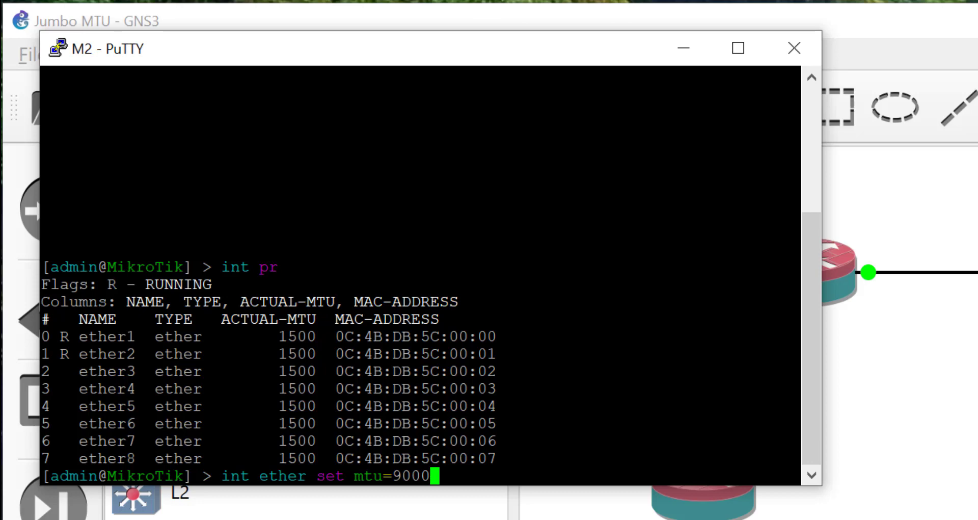
{"action": "key", "text": "Return"}
{"action": "type", "text": "0"}
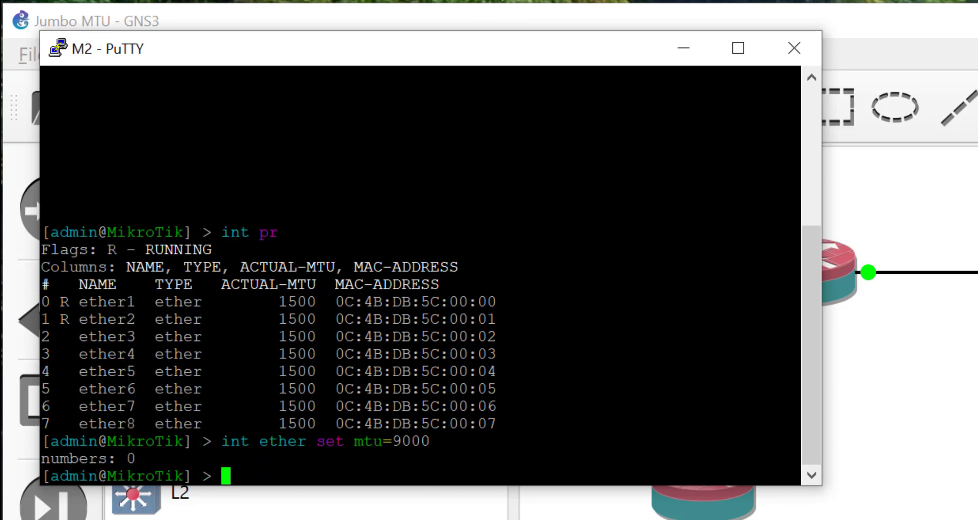
{"action": "type", "text": "int ether set mtu=9000"}
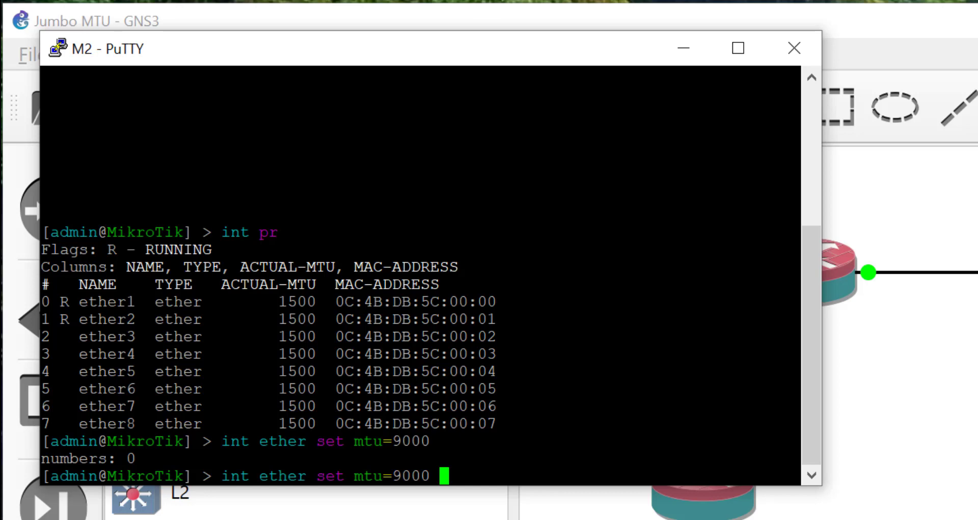
{"action": "key", "text": "Return"}
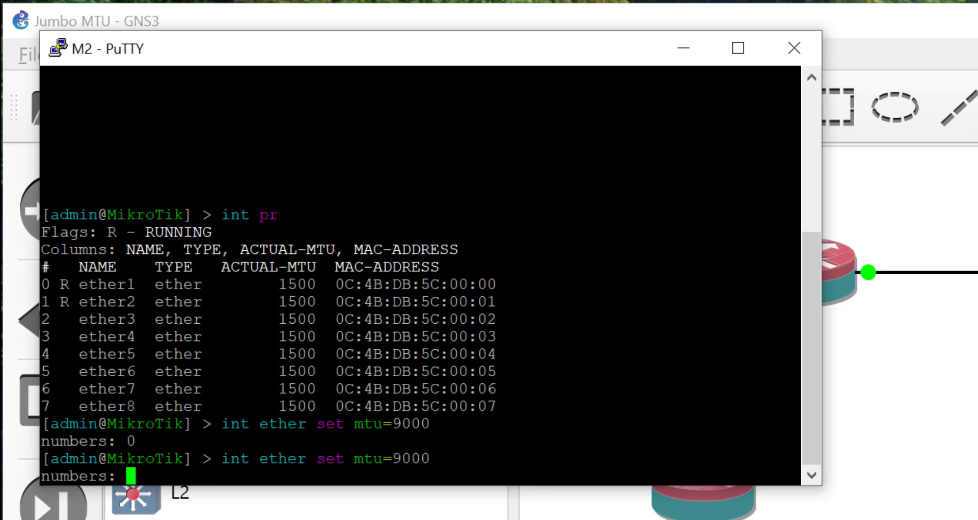
{"action": "type", "text": "1"}
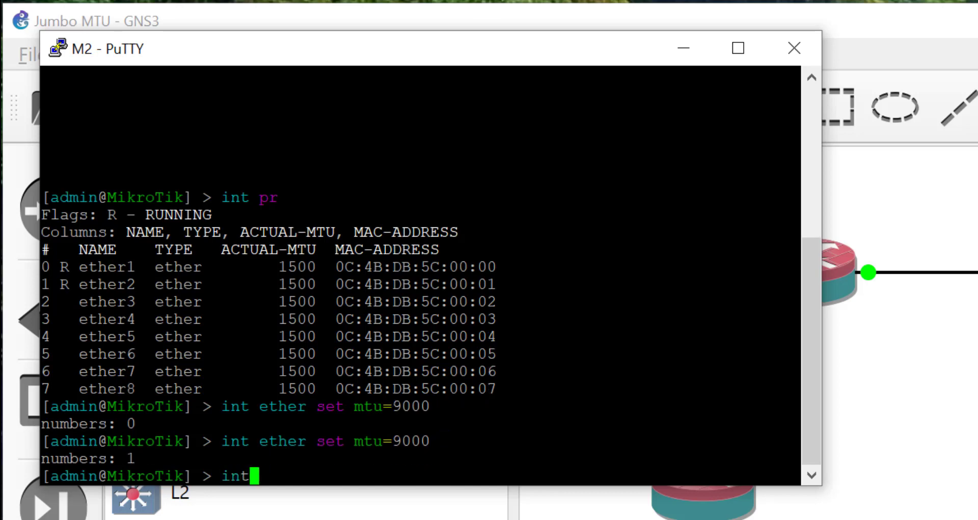
{"action": "key", "text": "Return"}
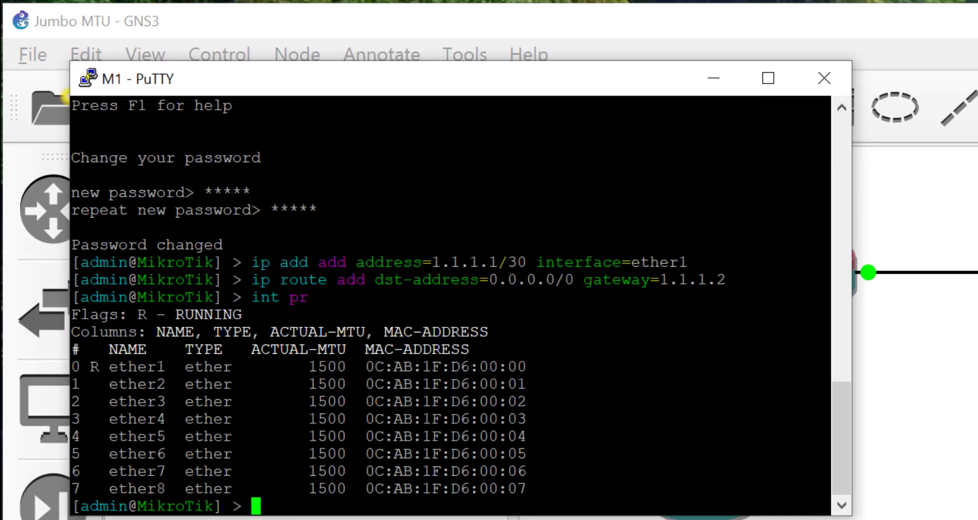
Step: On M1, begin entering 'int eth set mtu=9000' for ether1
{"action": "type", "text": "int"}
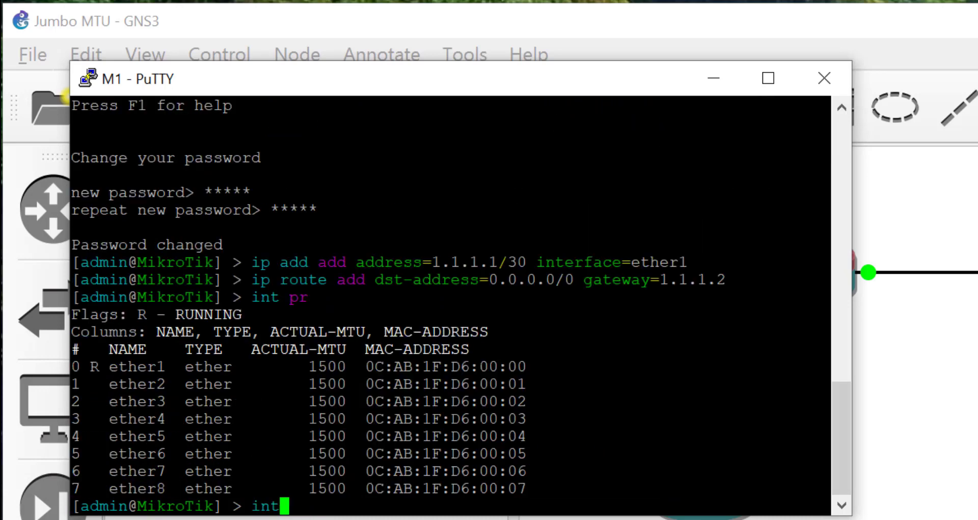
{"action": "type", "text": "eth set mt"}
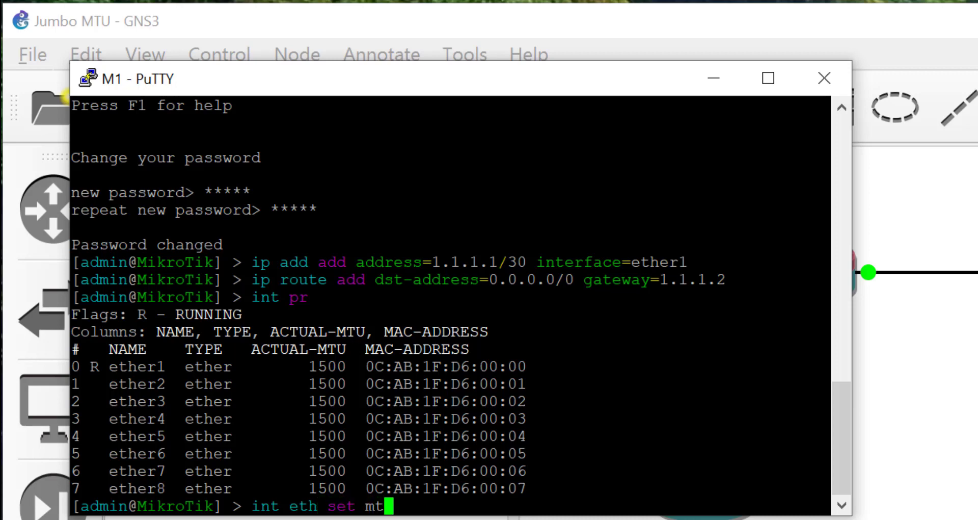
{"action": "type", "text": "u=90"}
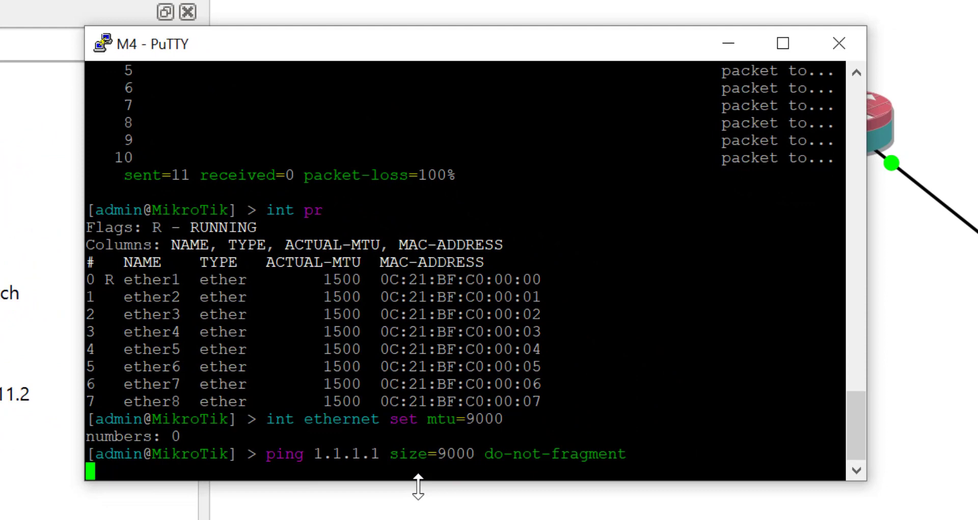
Step: Ping 1.1.1.1 from M4 with 9000-byte do-not-fragment packets, confirming 20/20 replies, 0% loss
{"action": "key", "text": "Return"}
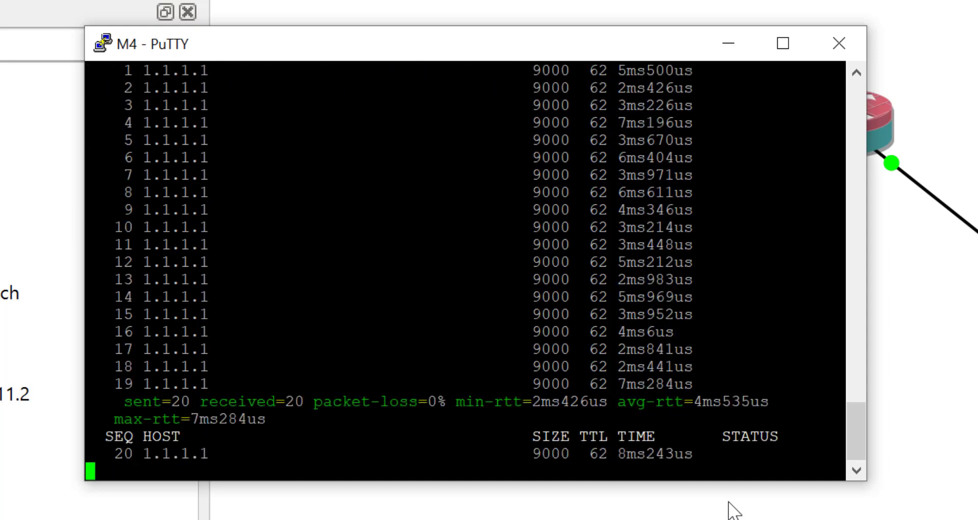
{"action": "scroll", "scroll_direction": "down", "scroll_amount": 3}
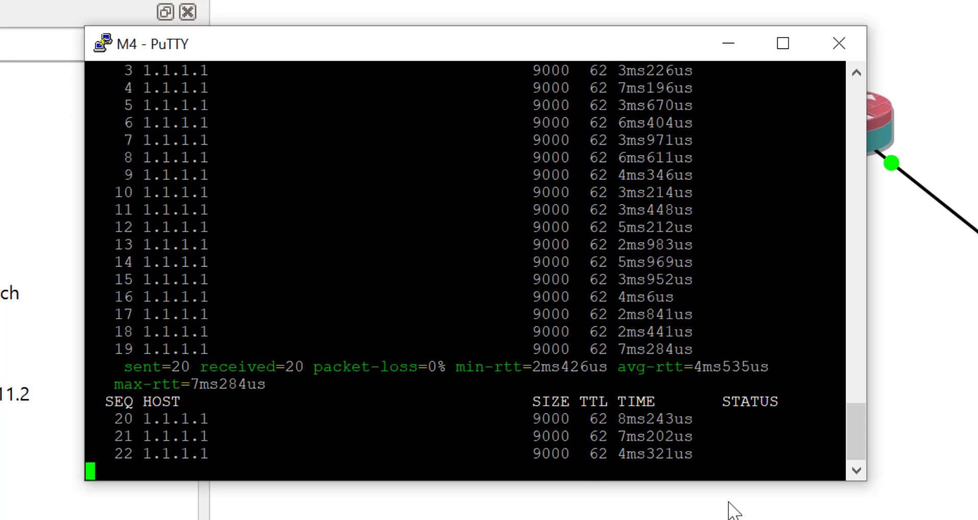